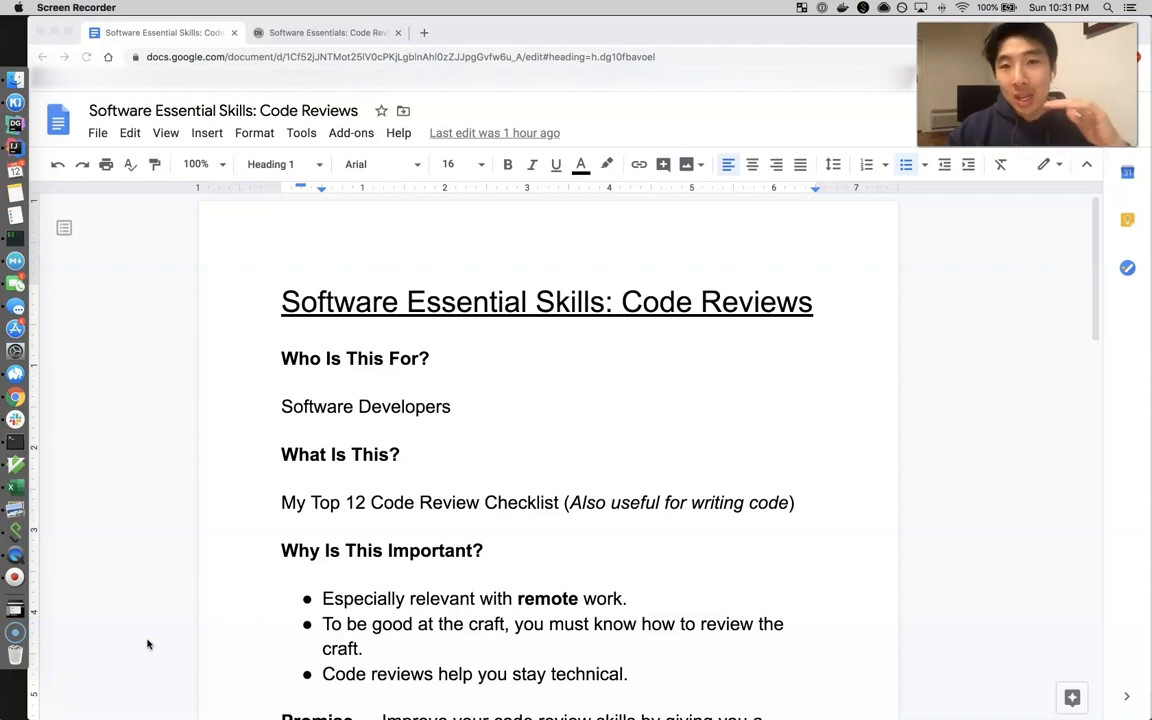
mouse_move(180, 572)
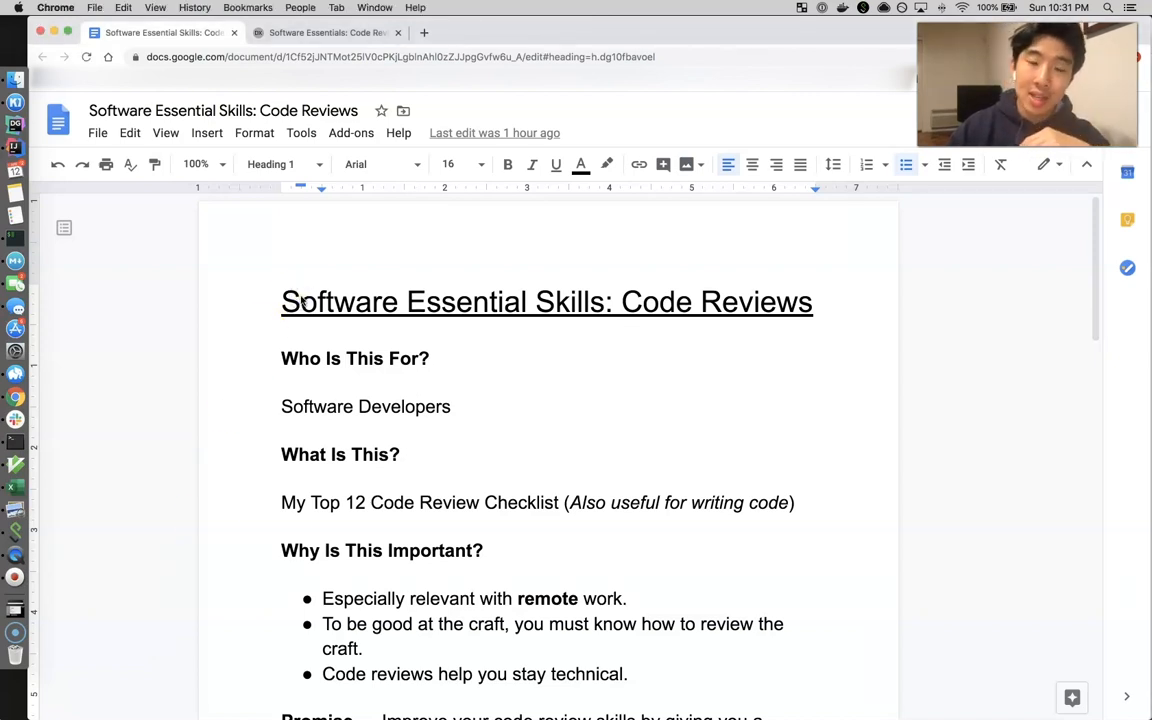
- Scroll through the current page, then switch to the davidxiang.com code review checklist tab showing items #1 to #3
click(618, 300)
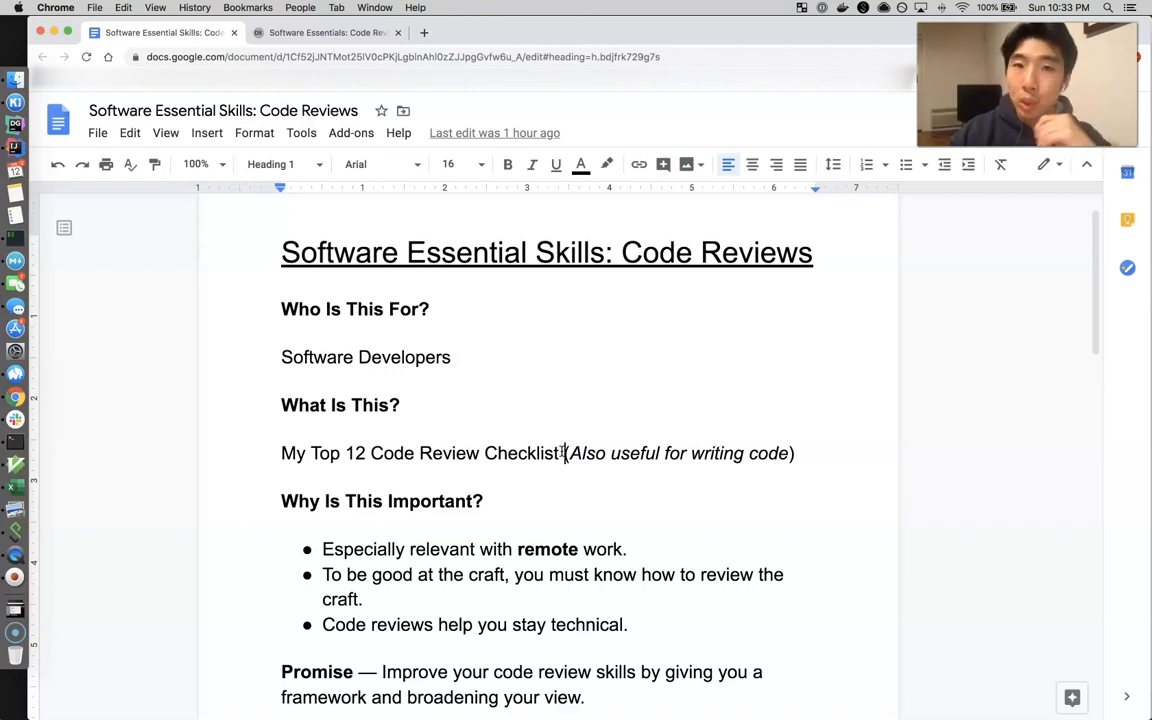
scroll(down, 3)
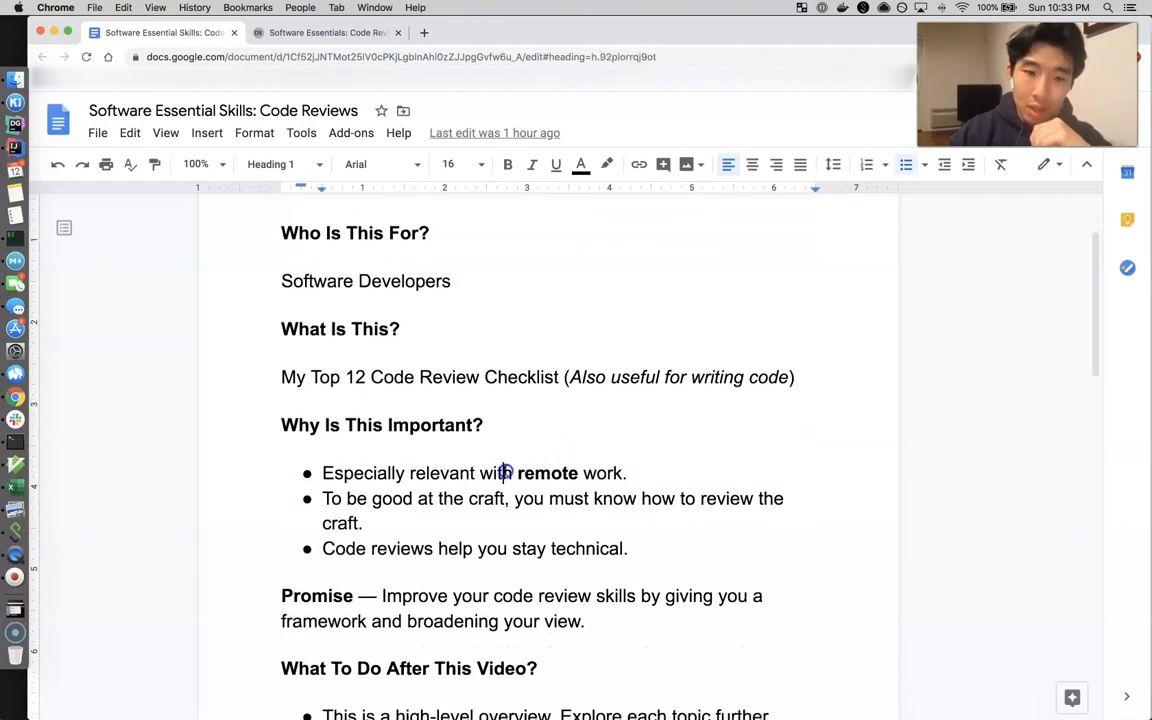
mouse_move(494, 434)
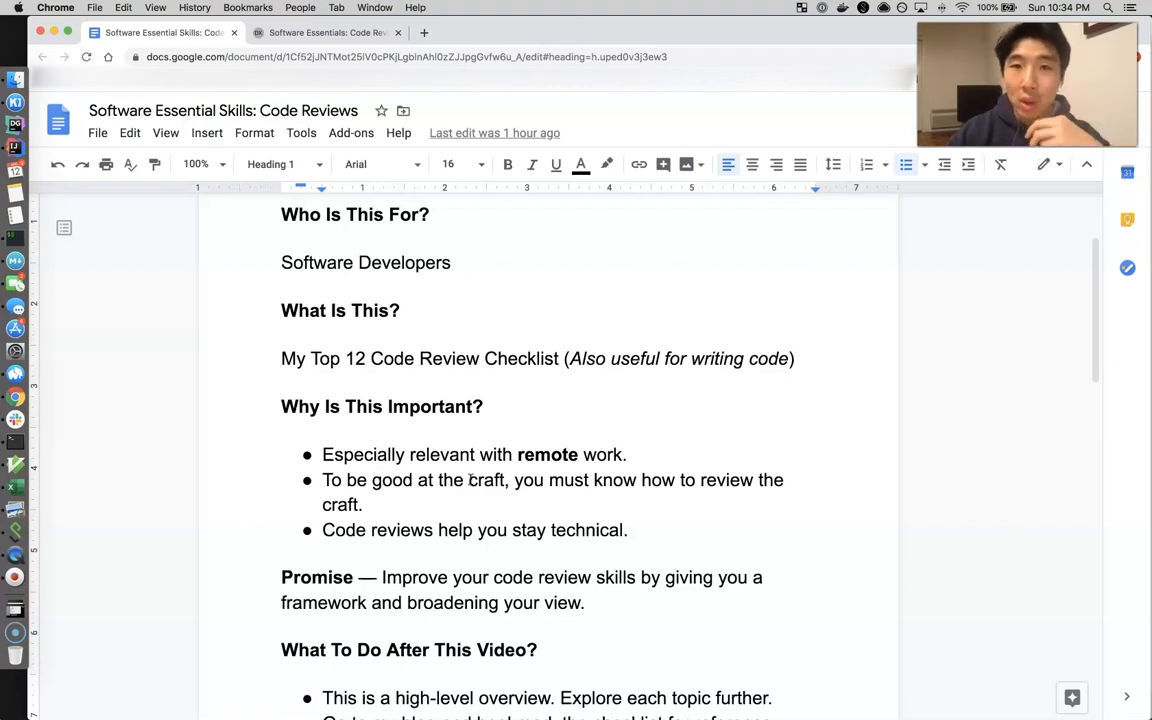
scroll(down, 3)
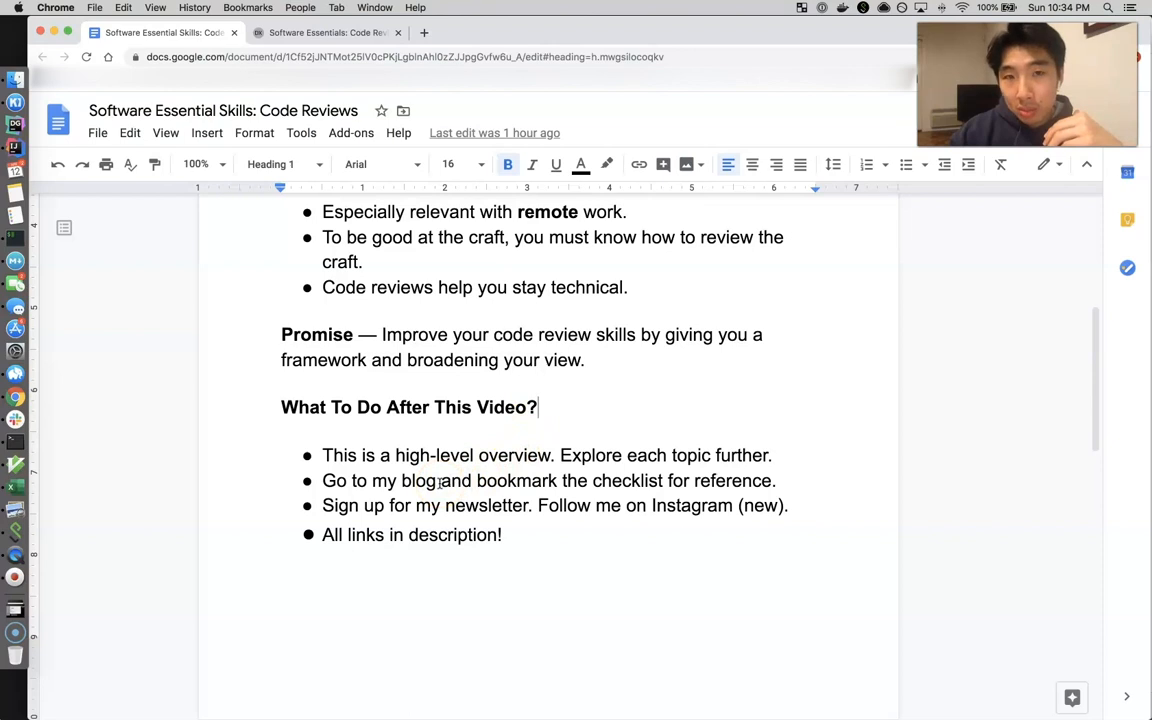
mouse_move(480, 482)
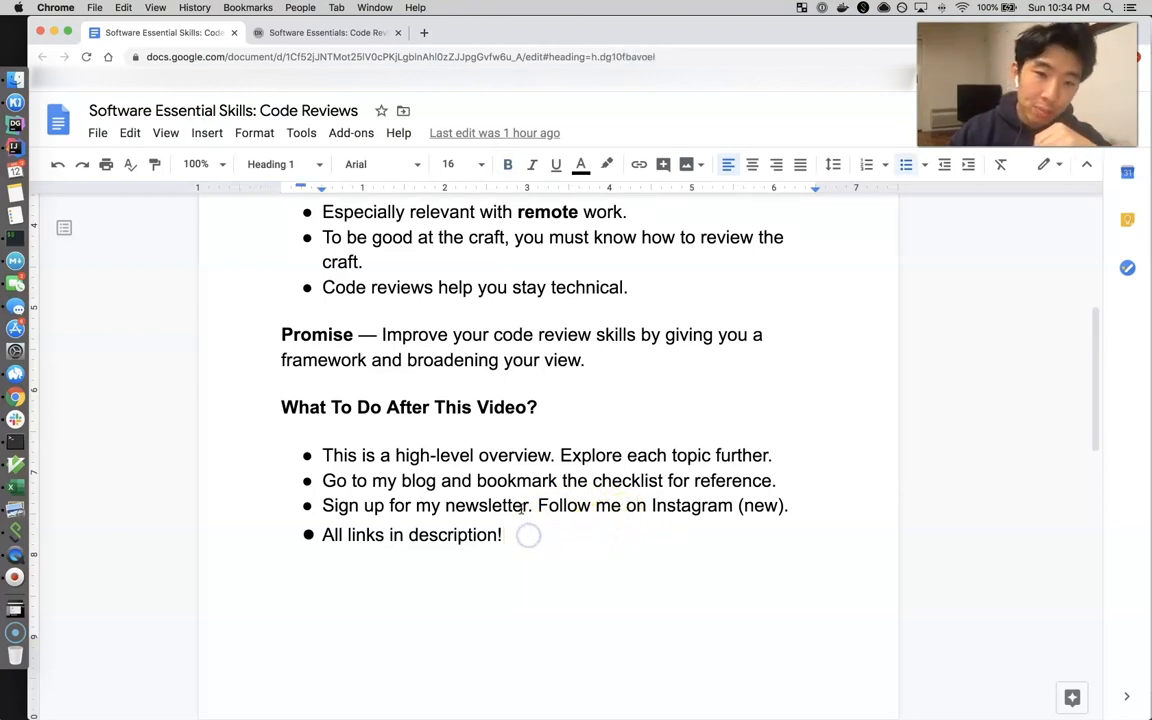
click(434, 456)
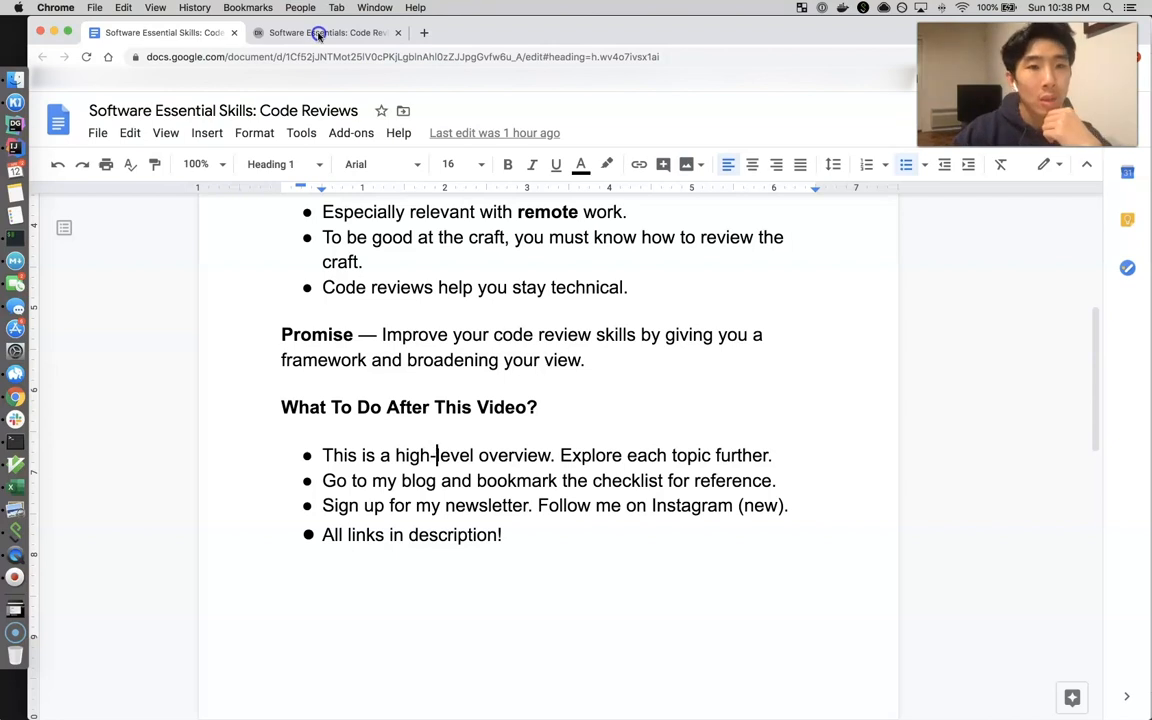
click(328, 32)
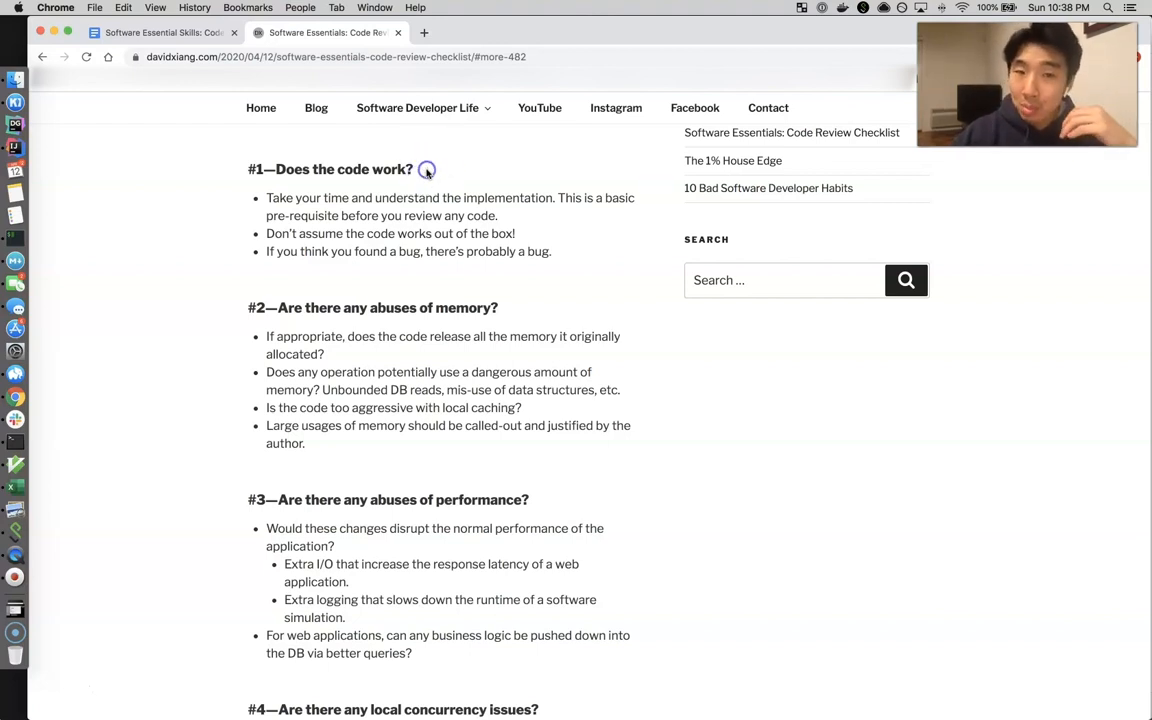
mouse_move(576, 256)
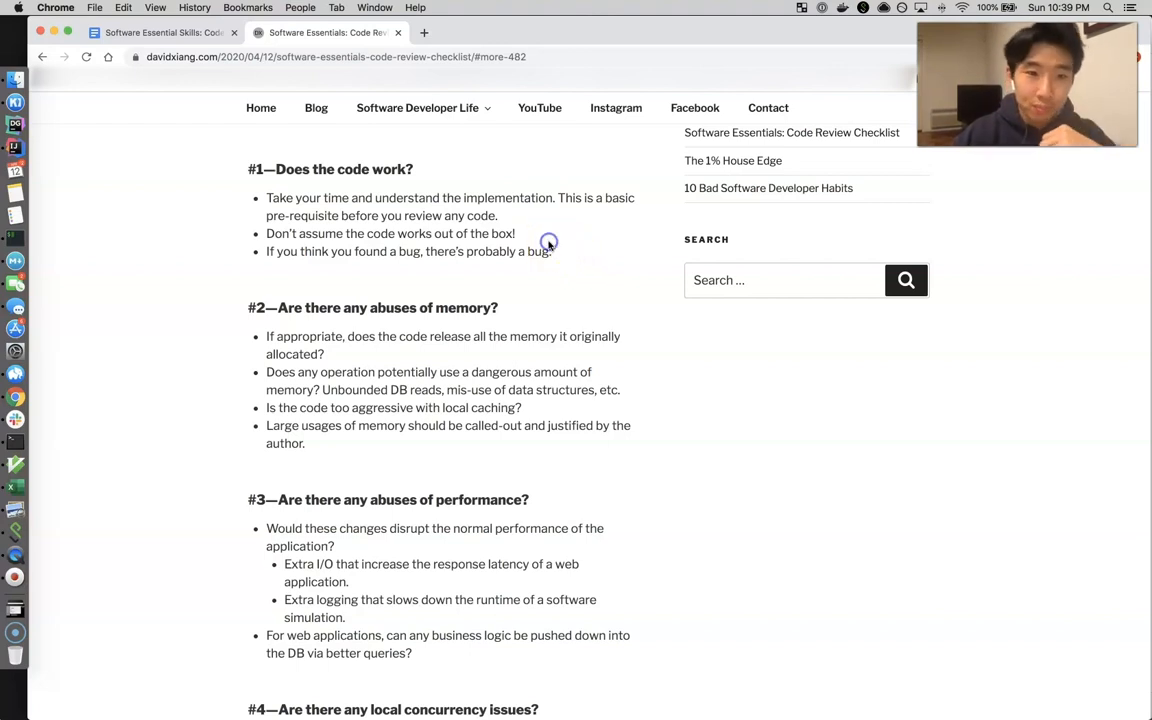
scroll(down, 3)
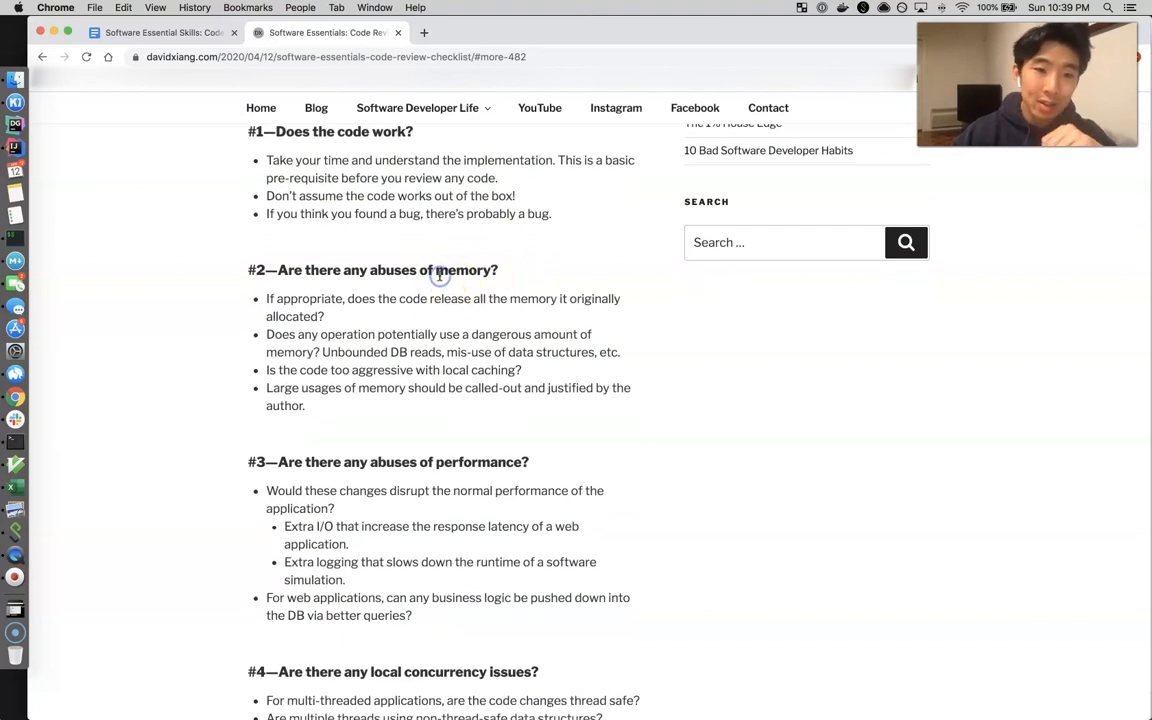
mouse_move(344, 458)
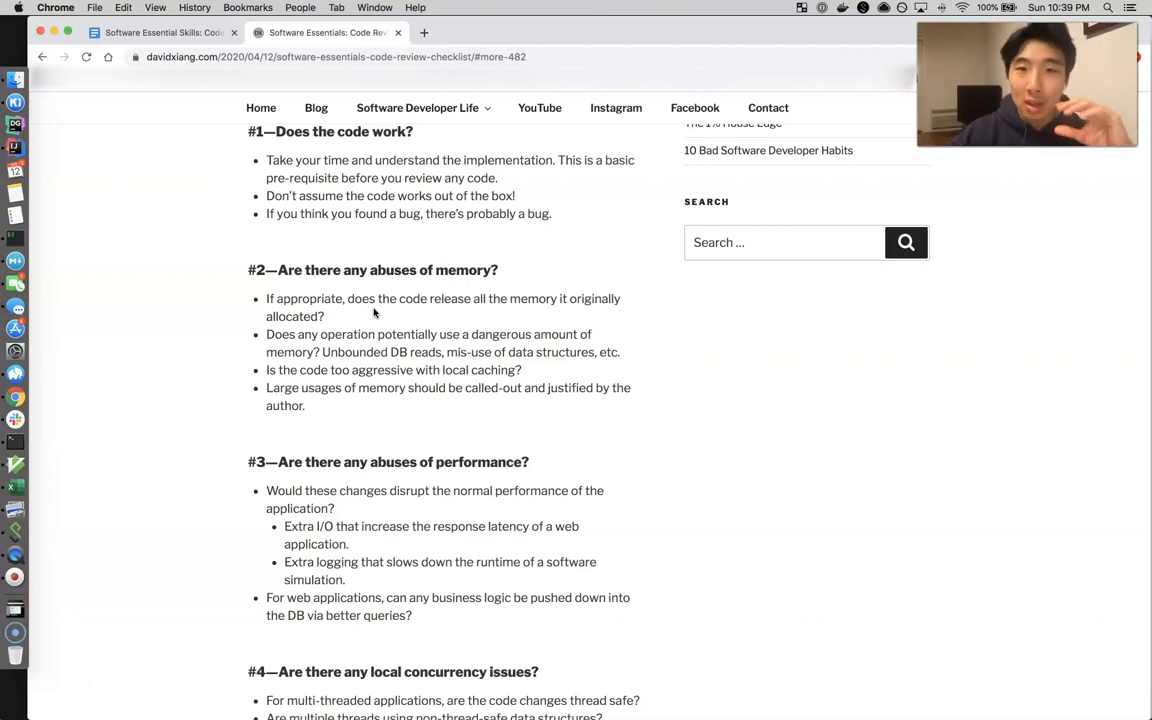
scroll(down, 3)
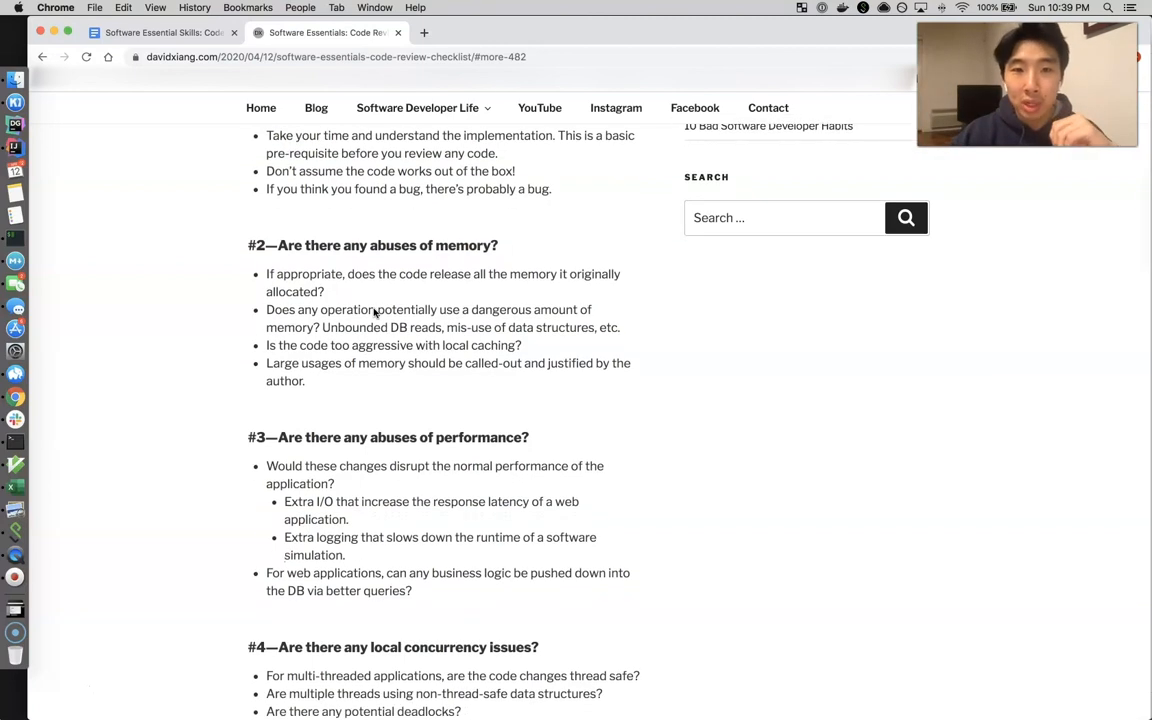
scroll(down, 3)
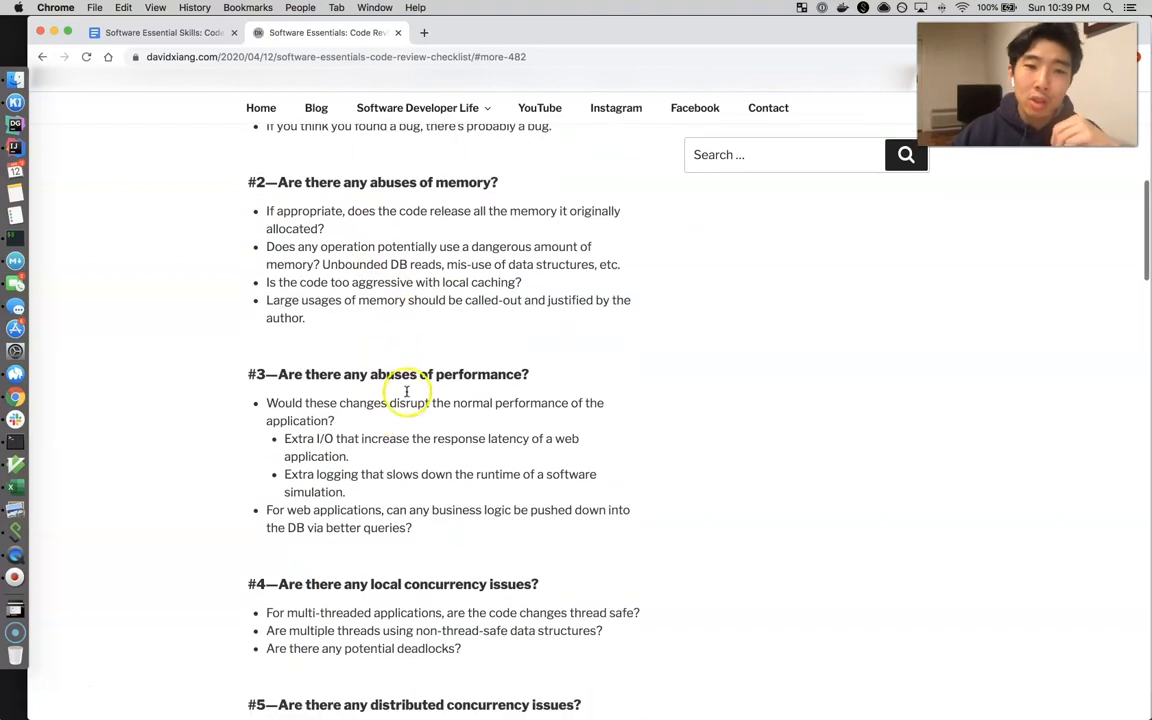
scroll(down, 3)
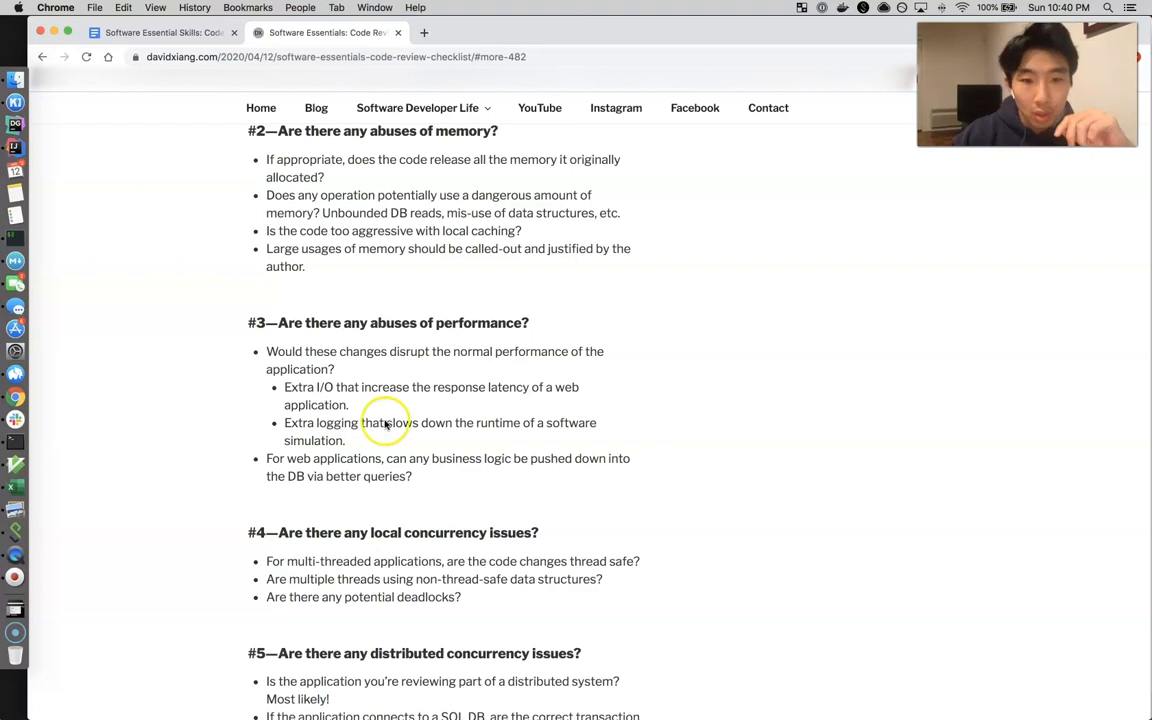
scroll(down, 3)
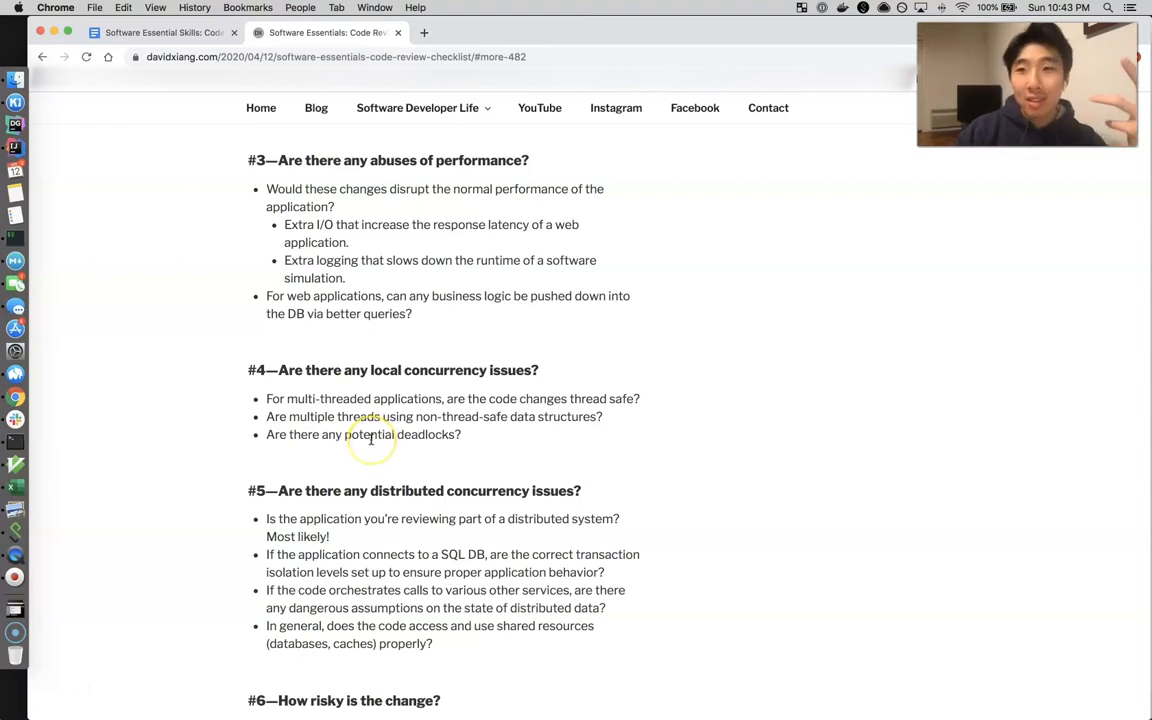
- Scroll down to checklist items #4 and #5 on local and distributed concurrency issues
scroll(down, 3)
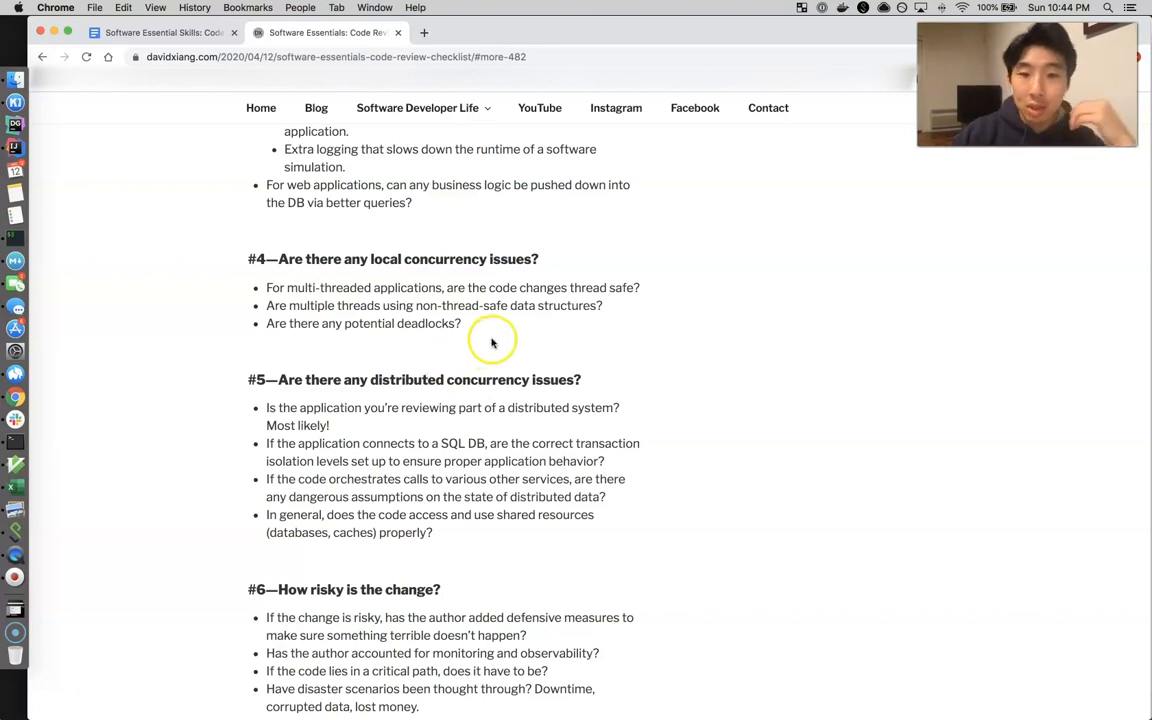
scroll(down, 3)
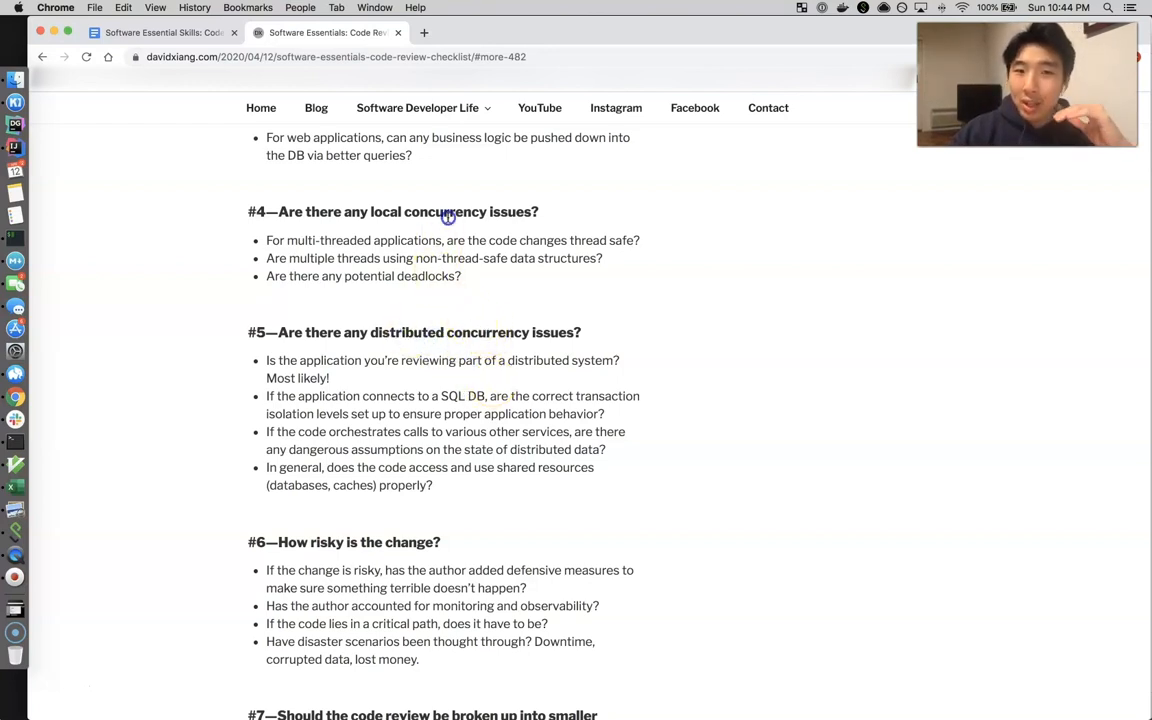
mouse_move(508, 332)
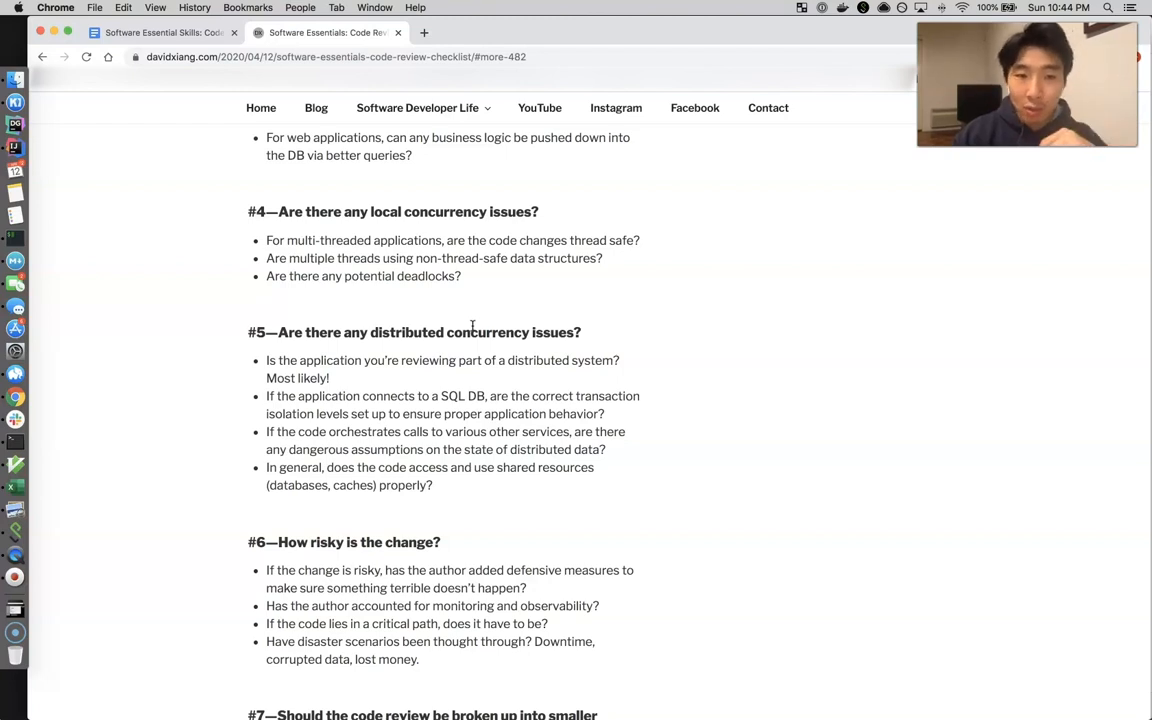
- Scroll down through #6 'How risky is the change?' to item #7's bullets on splitting code reviews
scroll(down, 3)
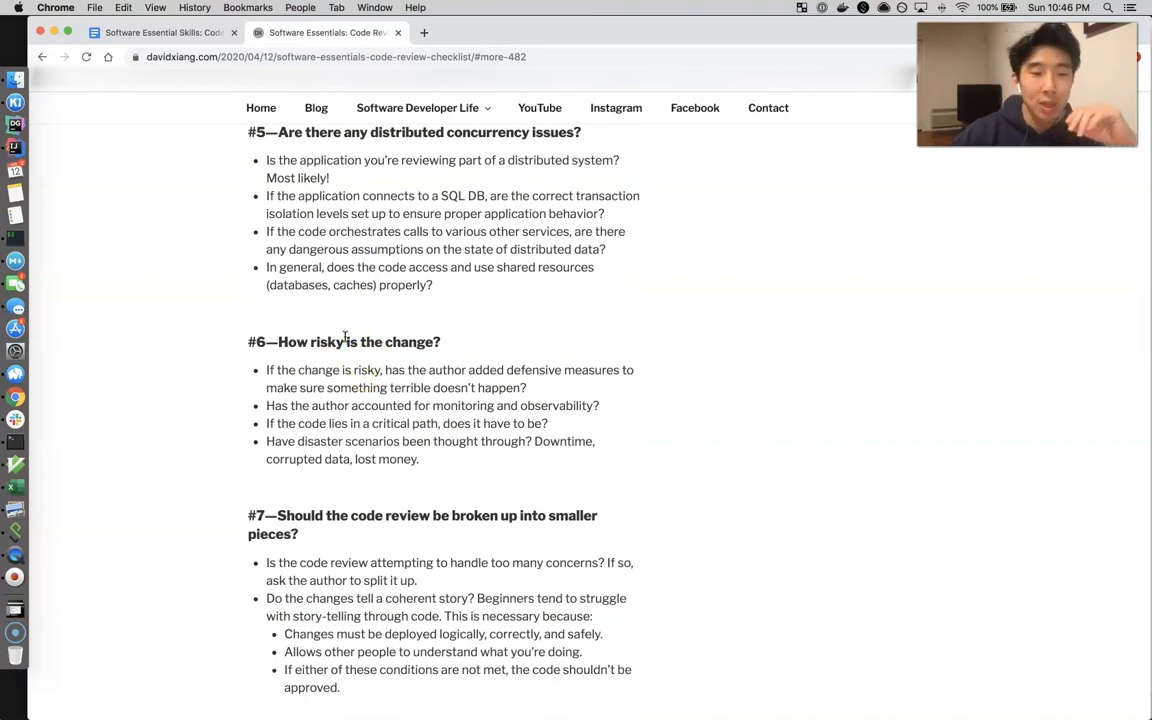
mouse_move(290, 344)
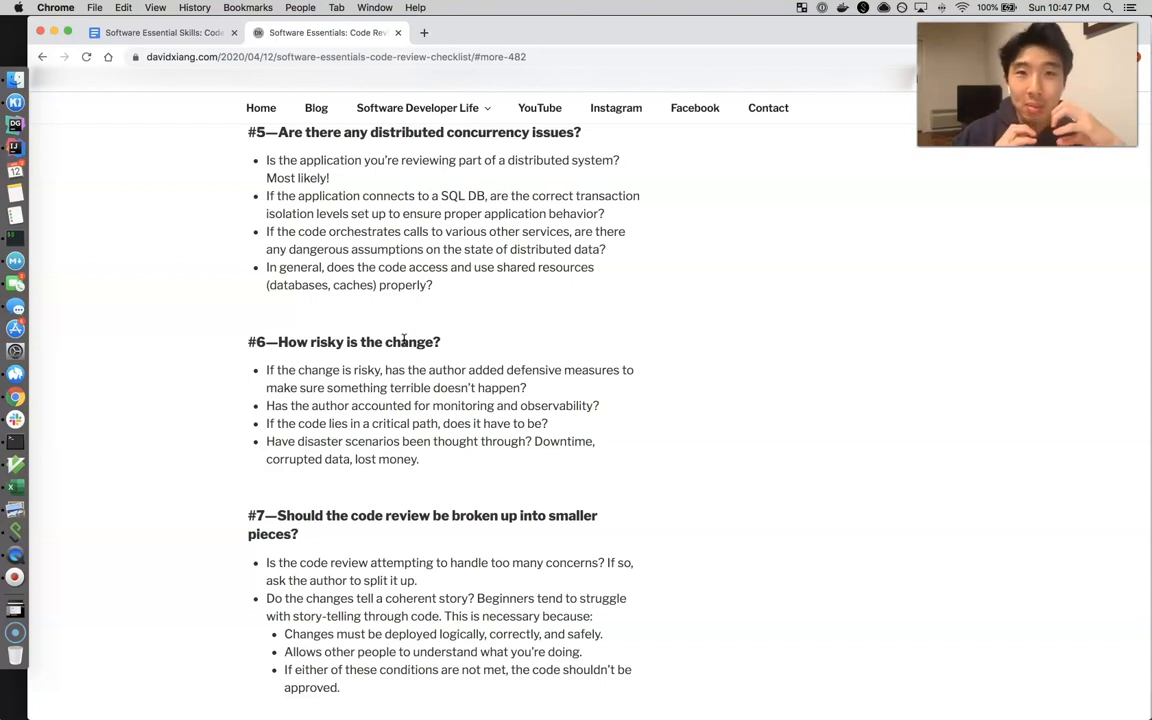
mouse_move(424, 356)
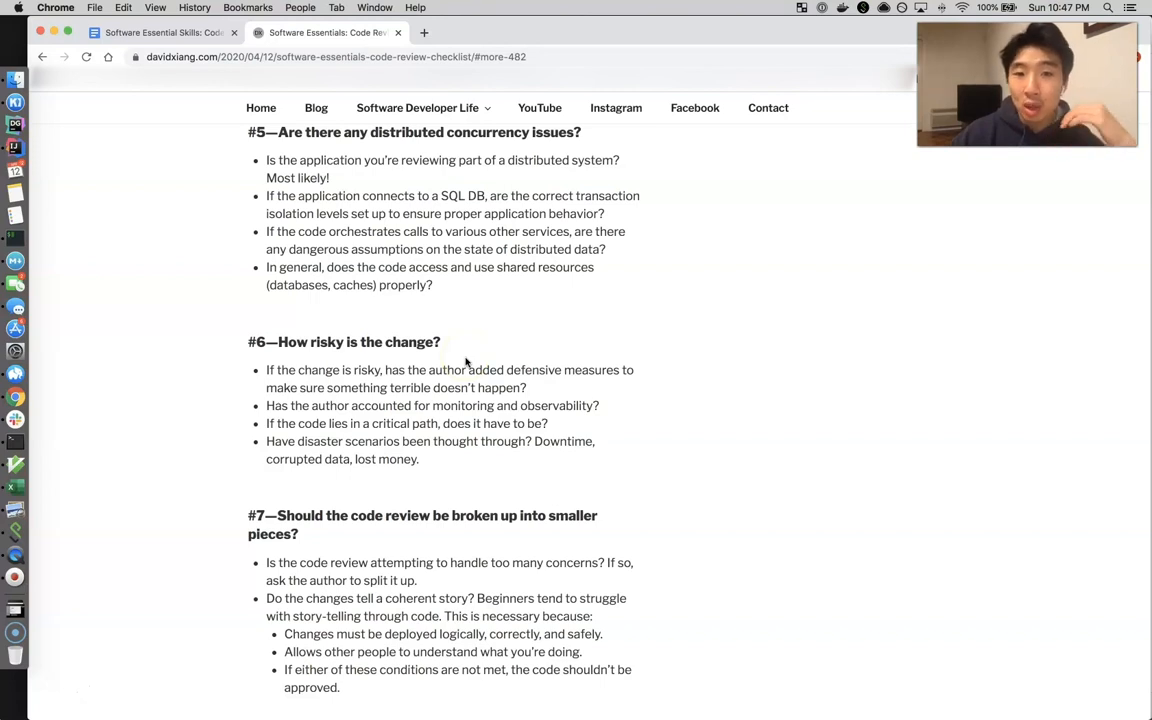
double_click(460, 404)
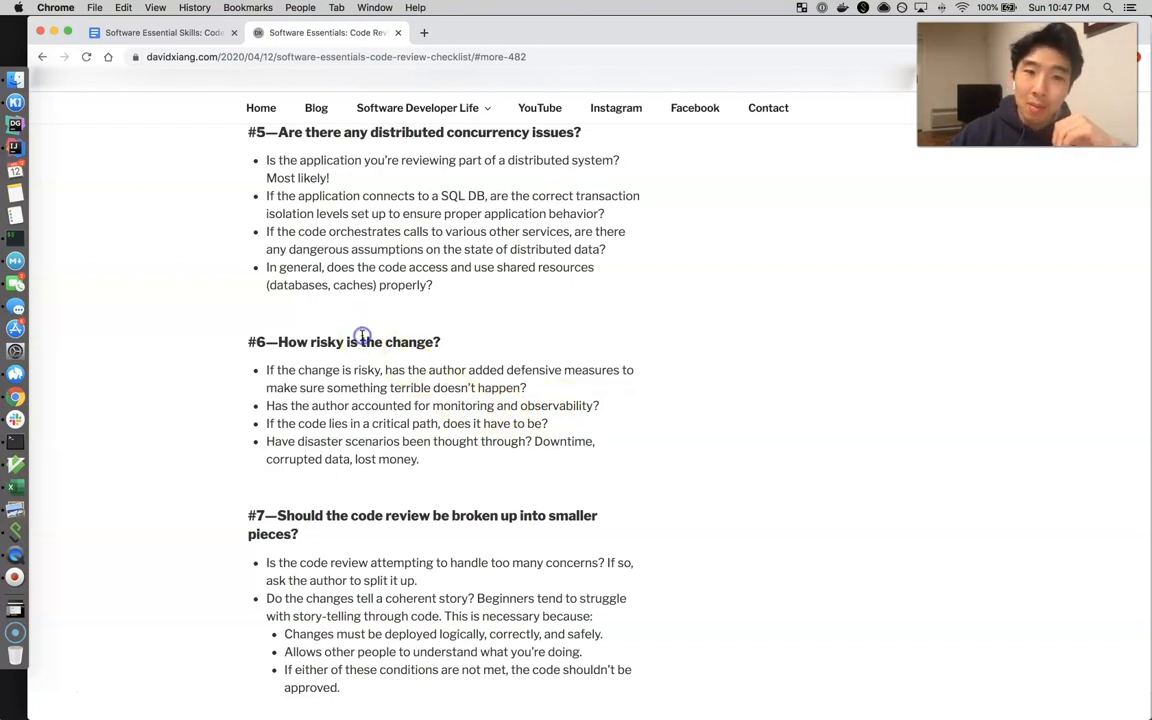
scroll(down, 3)
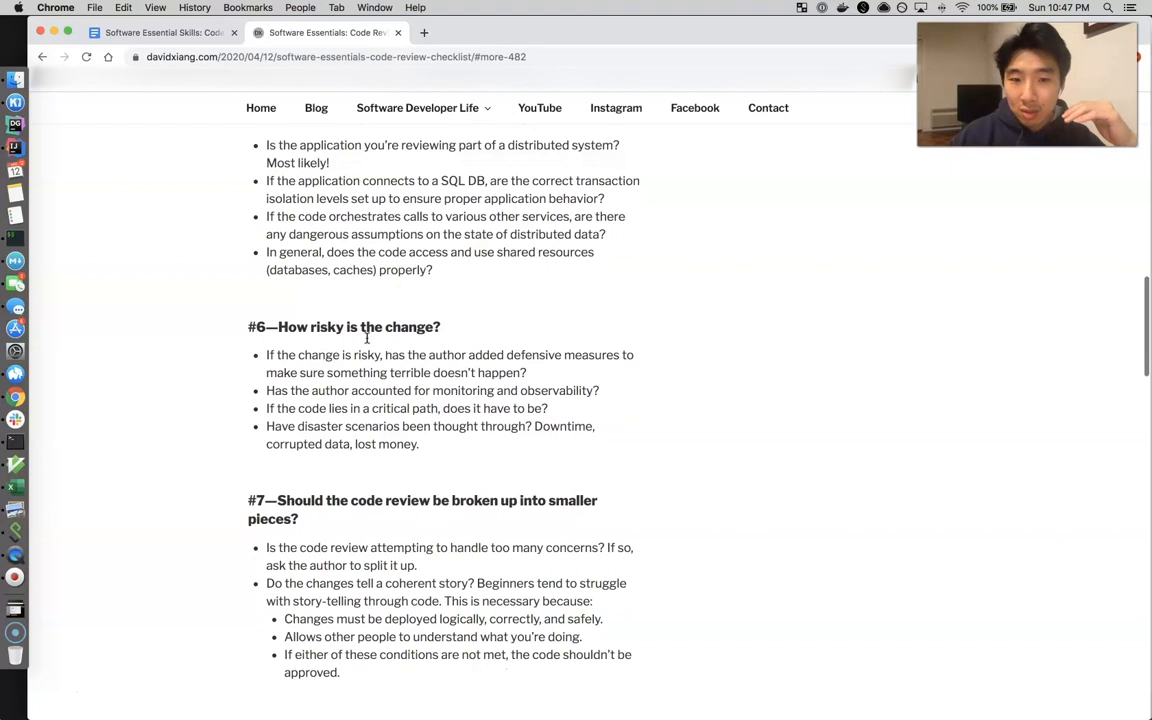
- Scroll past #7 to items #8 and #9, highlighting the word 'patterns' in the #8 heading
scroll(down, 3)
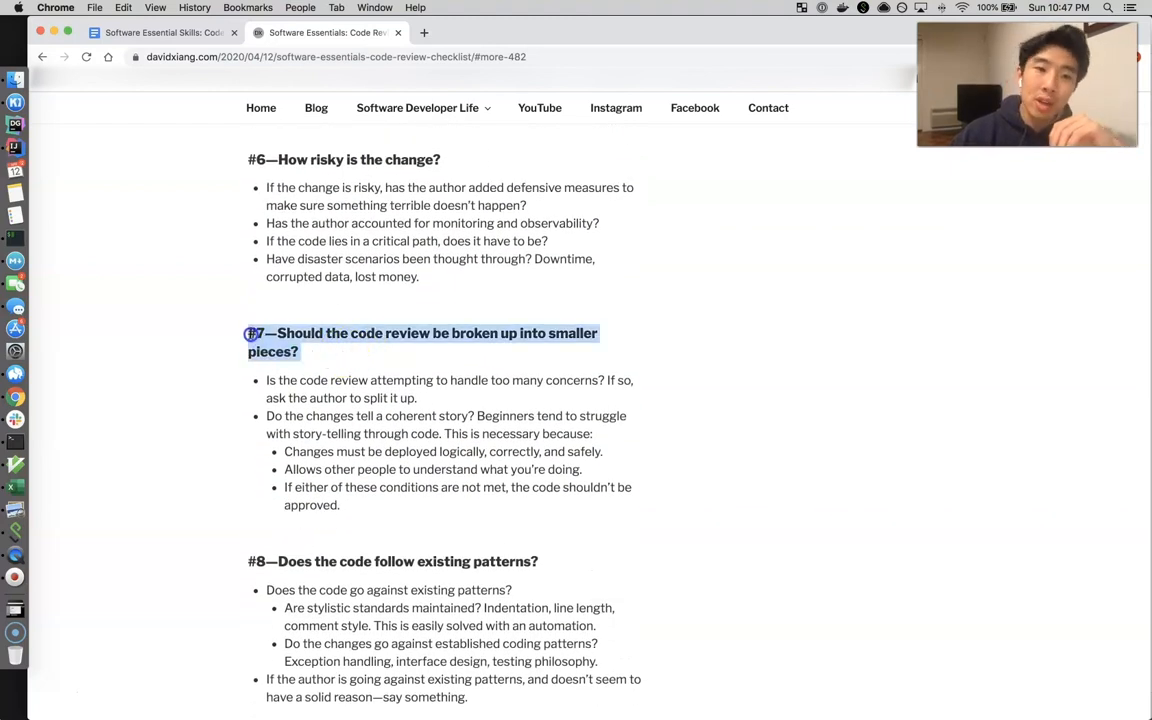
click(356, 356)
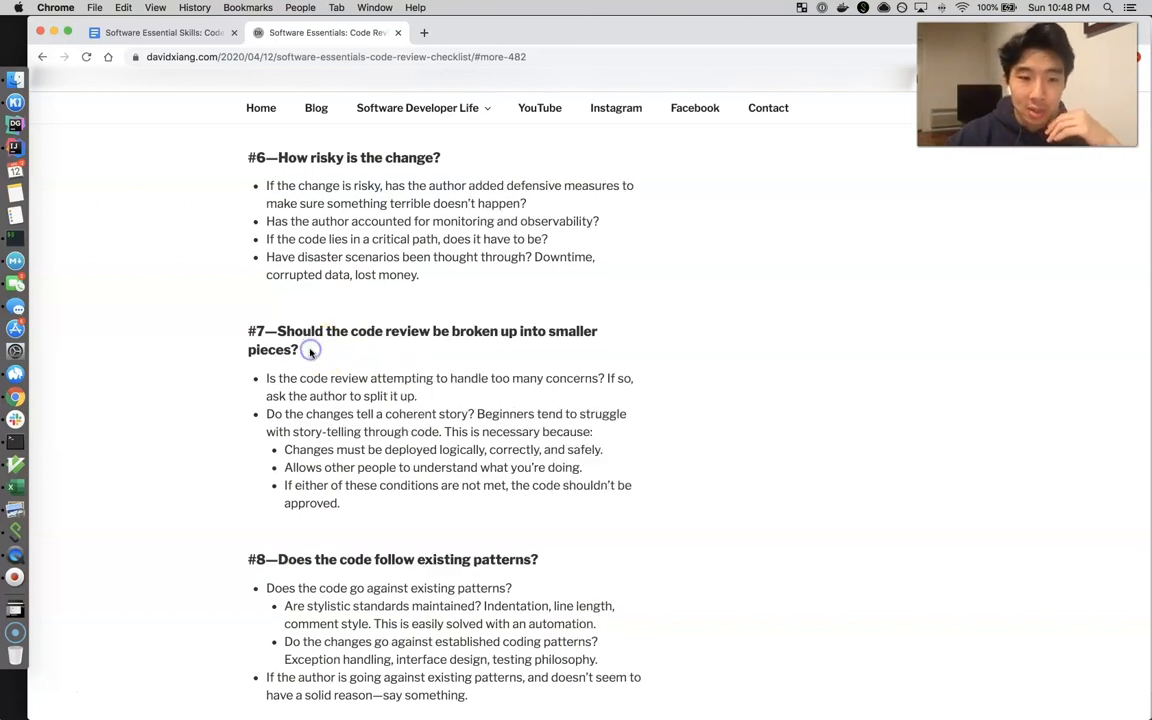
scroll(down, 3)
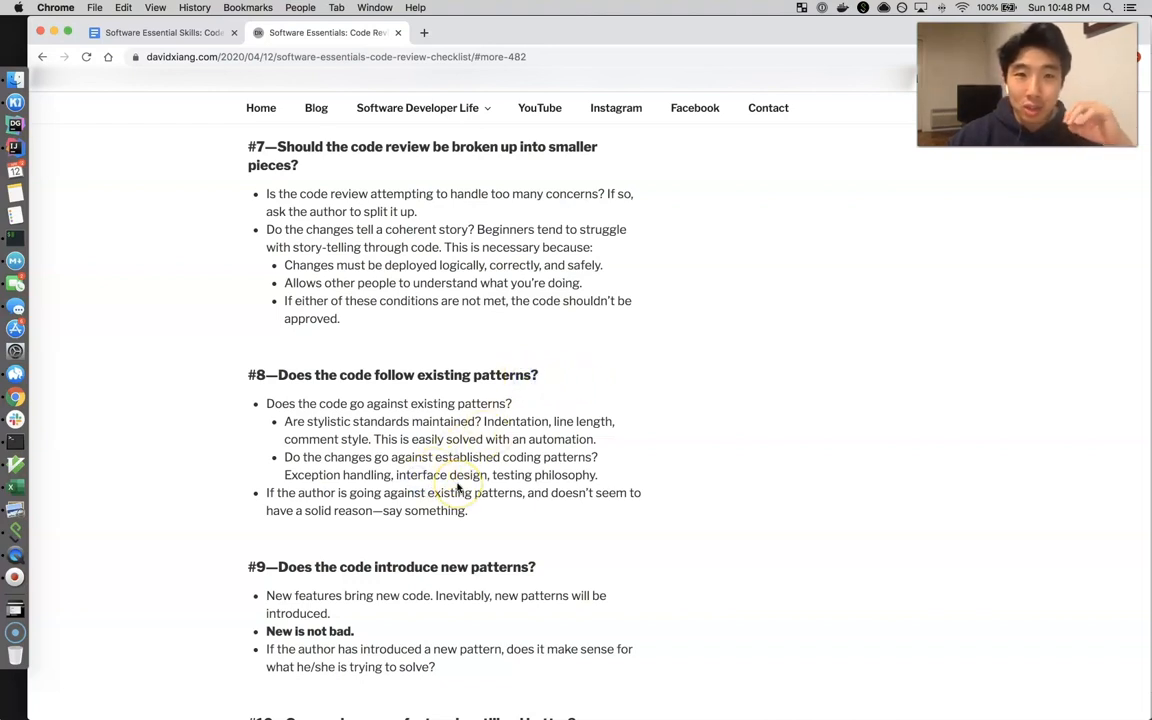
mouse_move(476, 504)
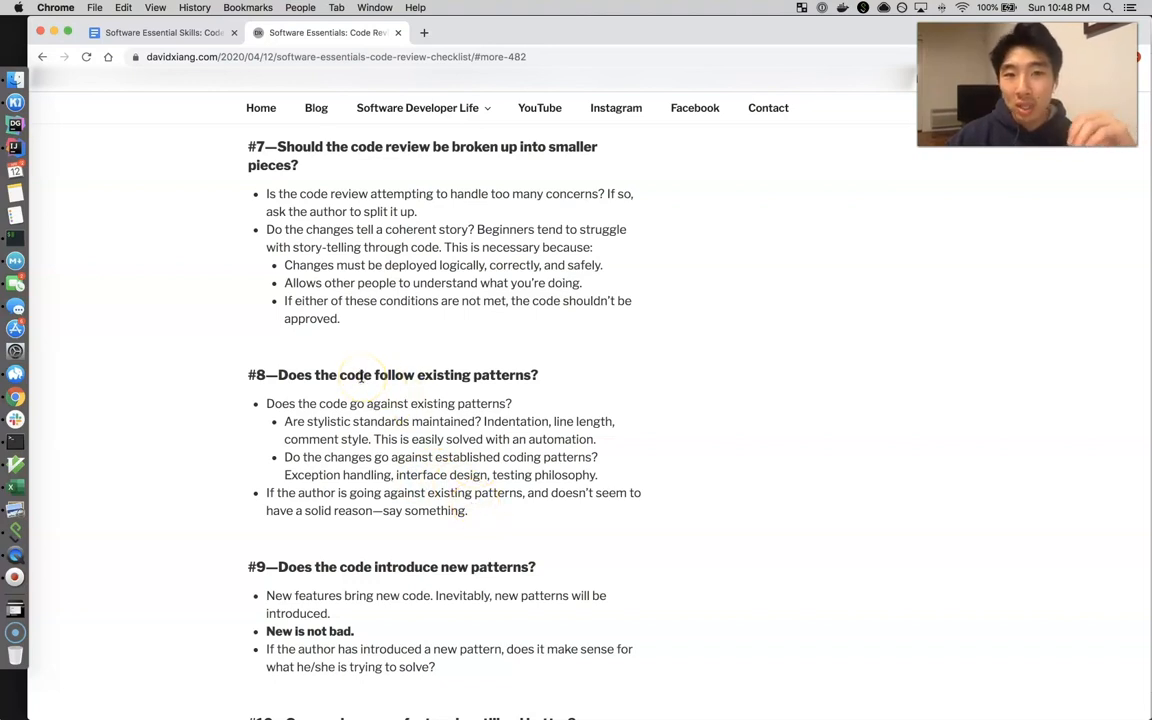
drag(340, 376, 536, 376)
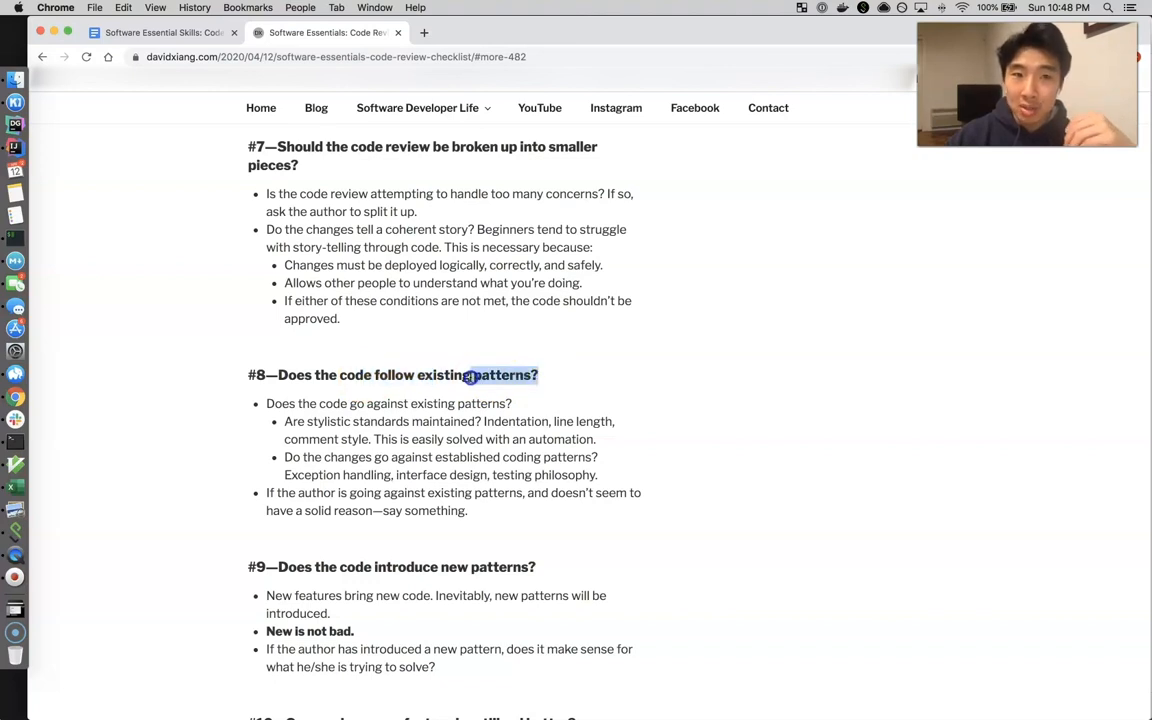
scroll(down, 3)
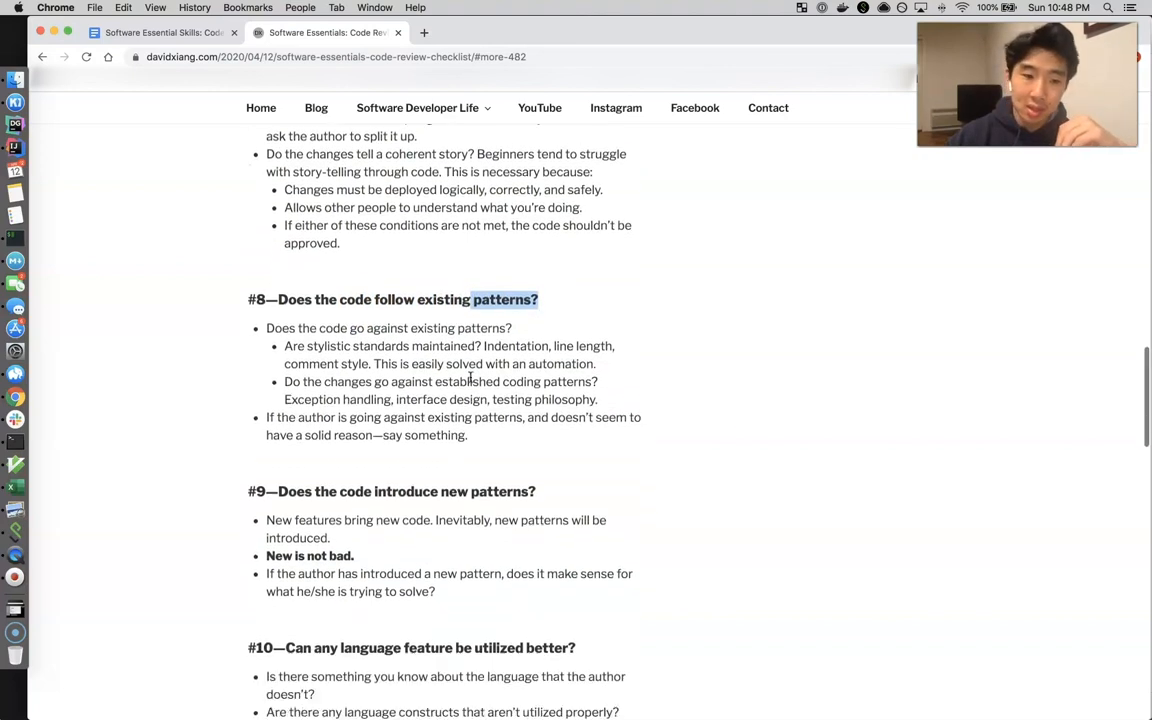
- Scroll down to items #10 and #11 on language and framework features, marking part of the #10 heading
scroll(down, 3)
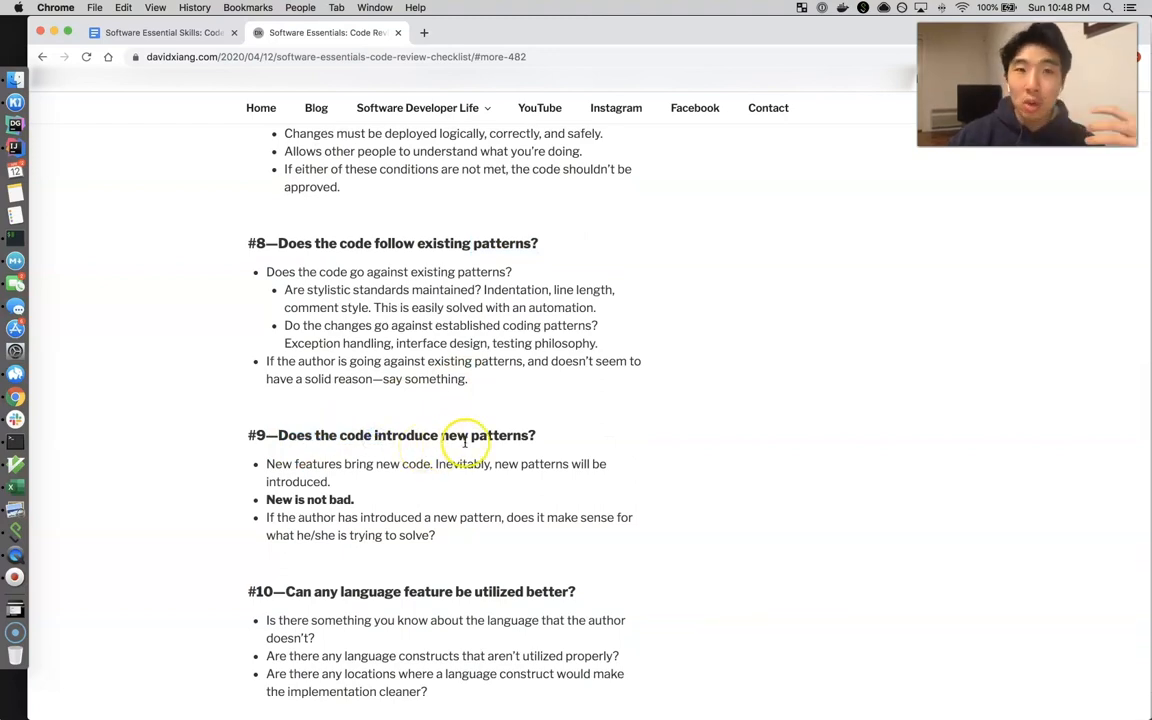
mouse_move(372, 476)
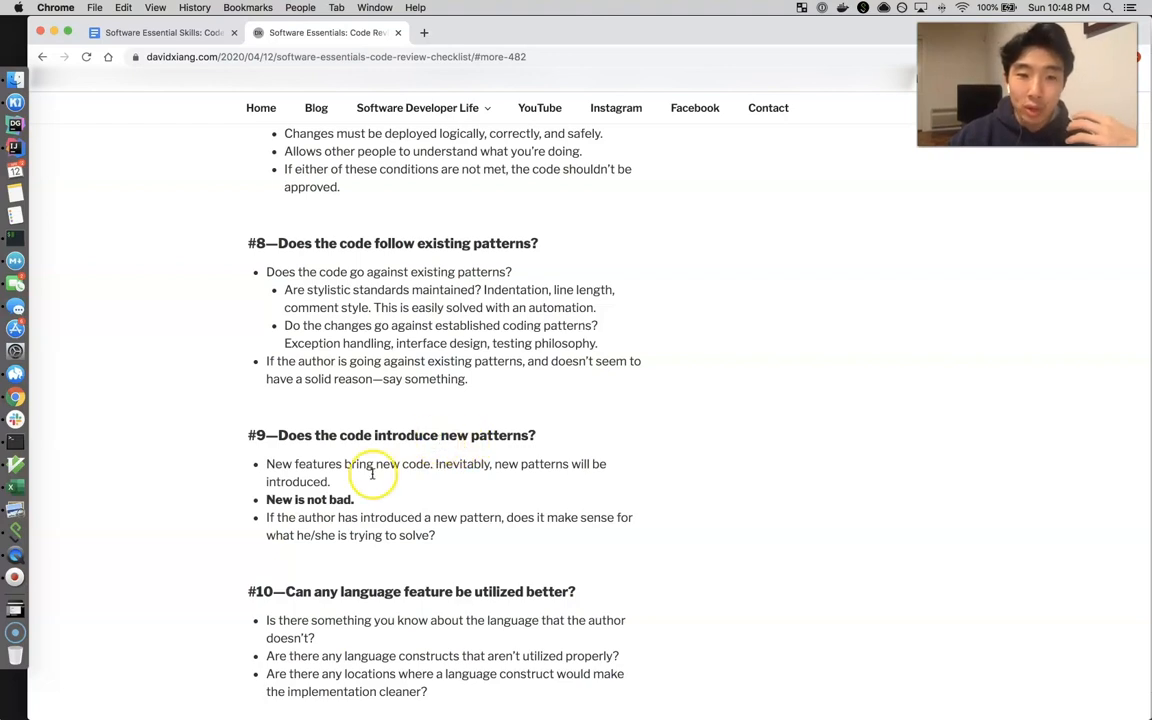
mouse_move(344, 486)
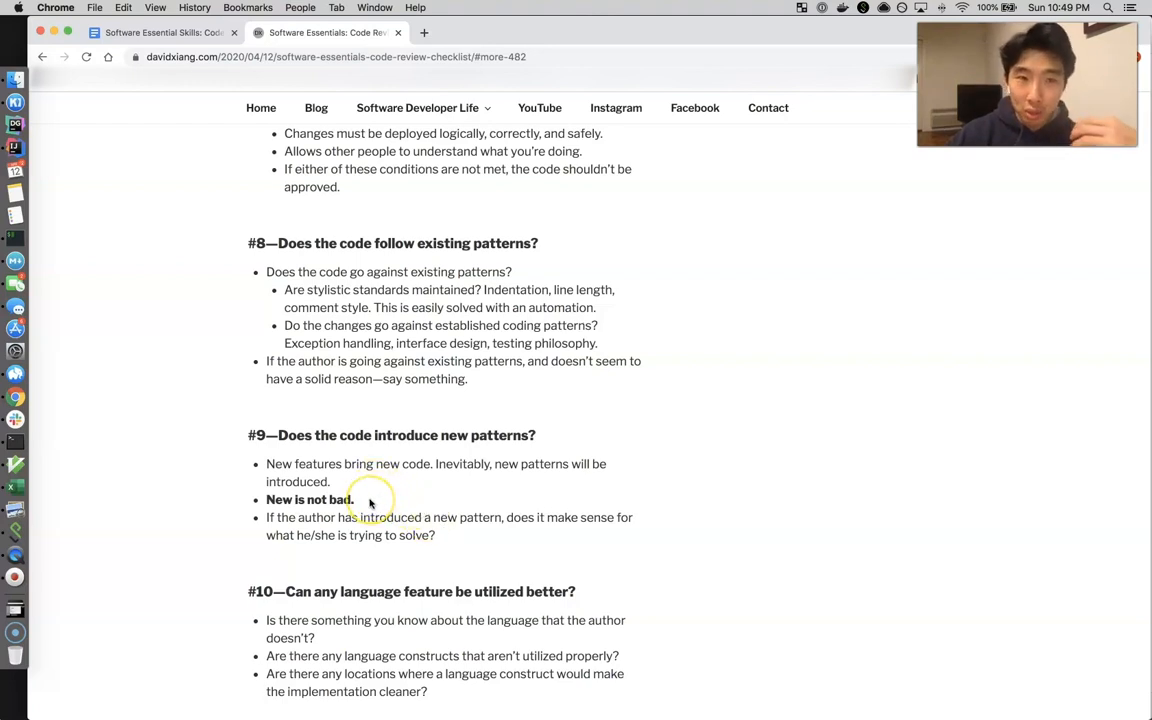
mouse_move(370, 500)
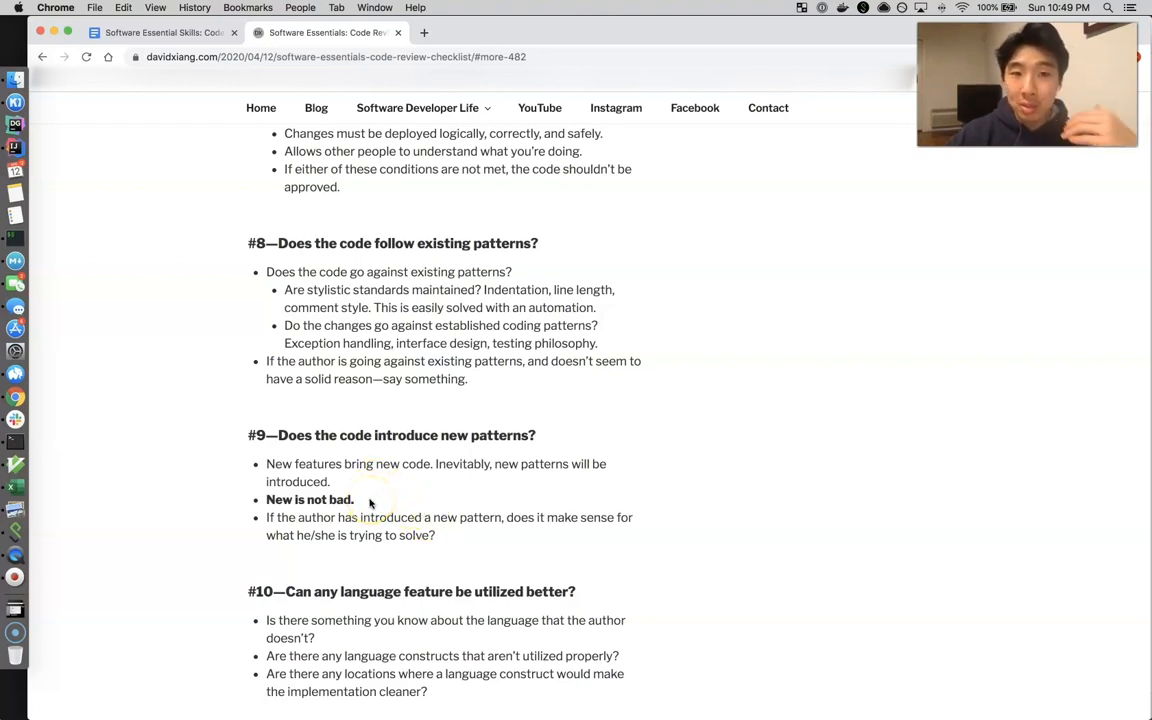
mouse_move(384, 498)
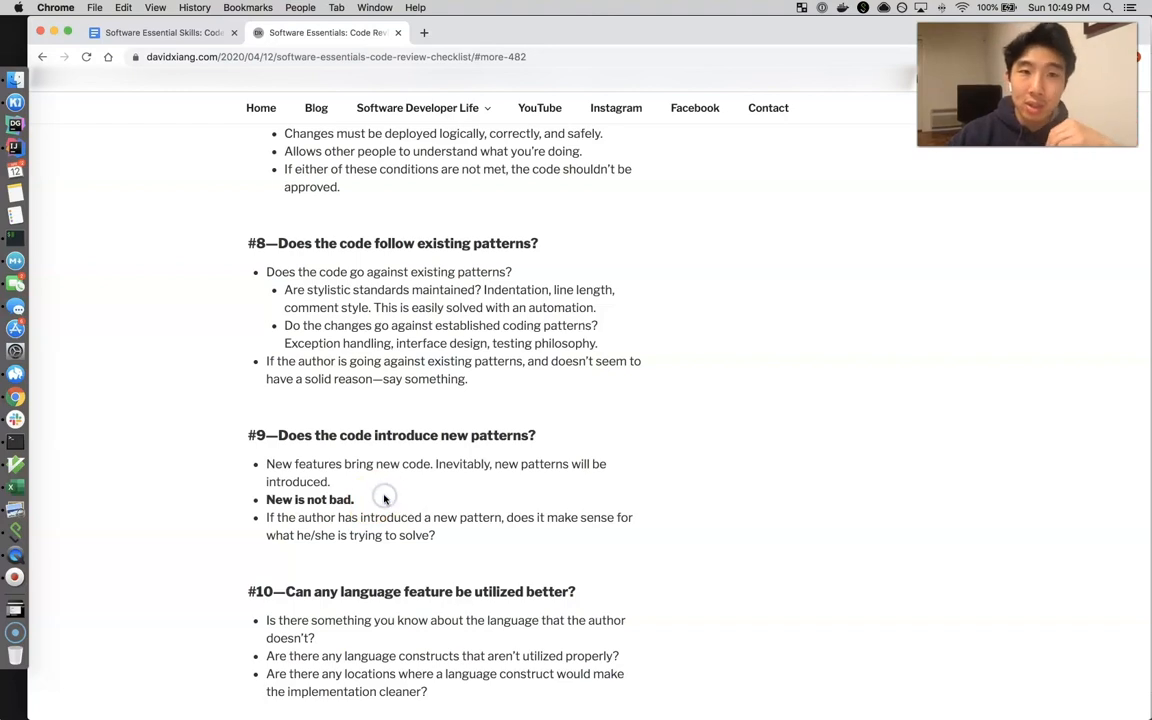
scroll(down, 3)
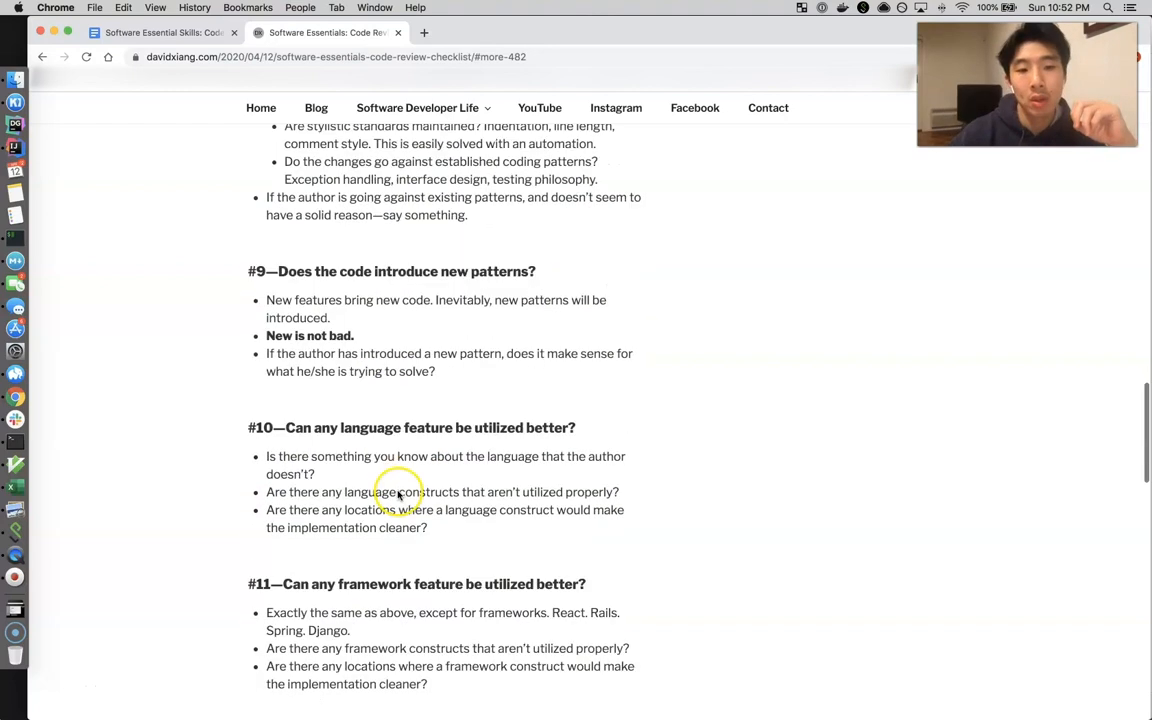
scroll(down, 3)
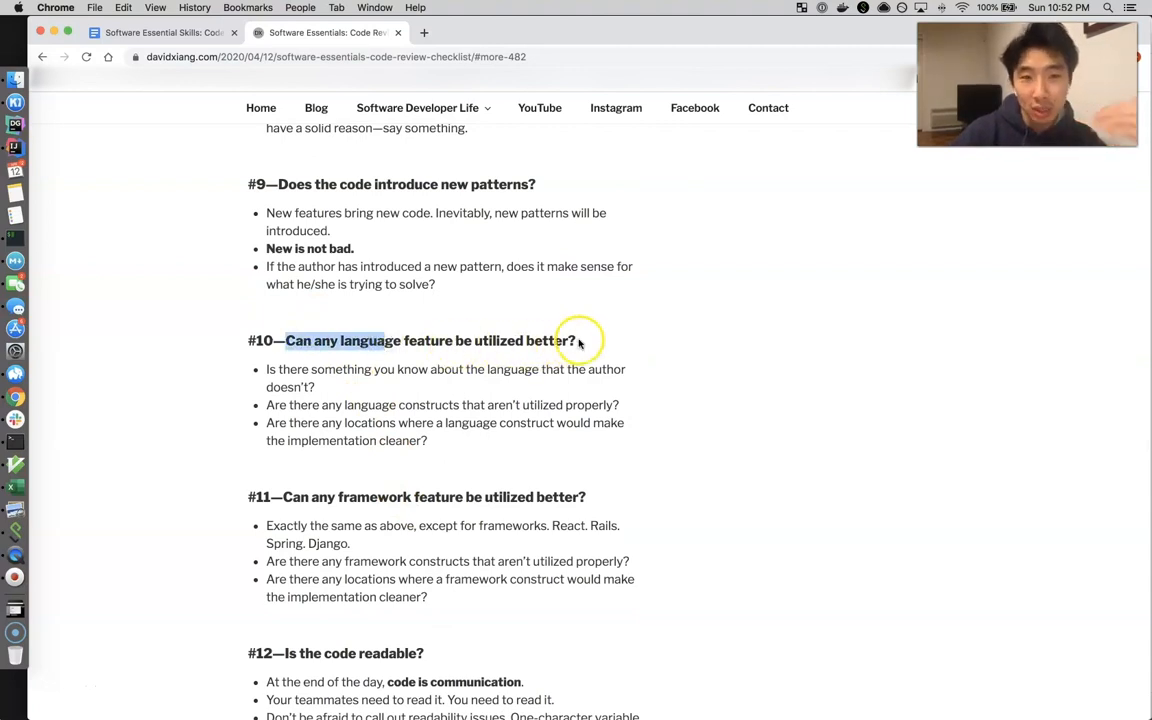
click(582, 340)
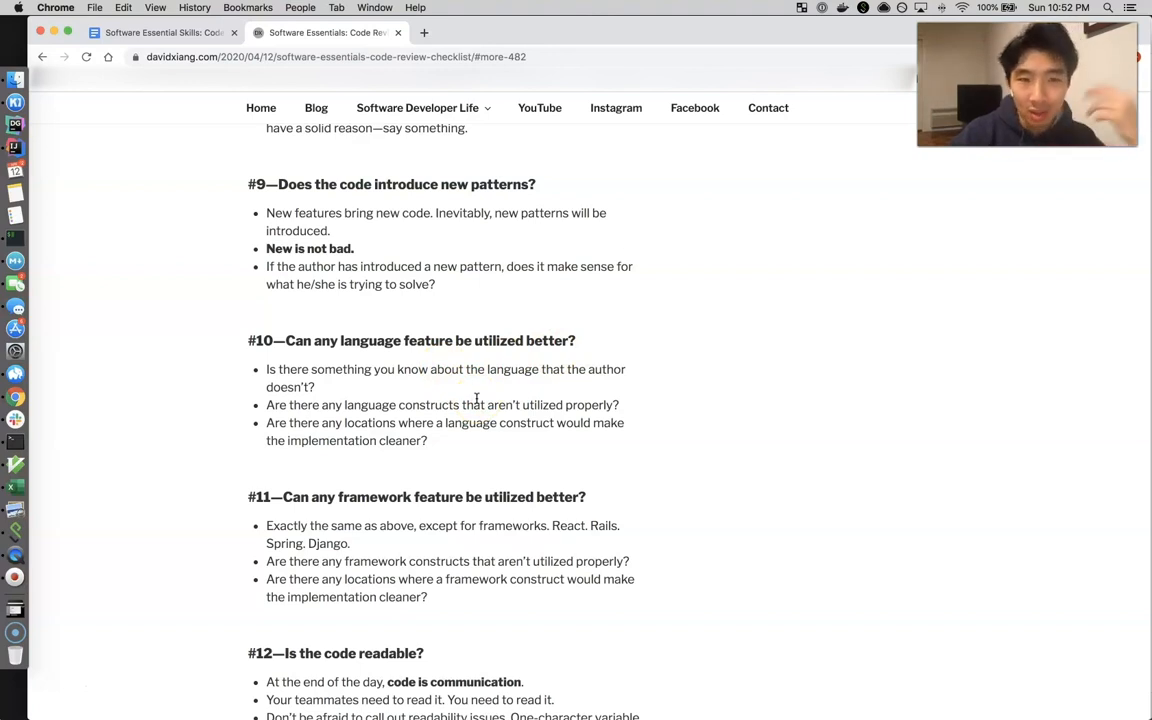
scroll(down, 3)
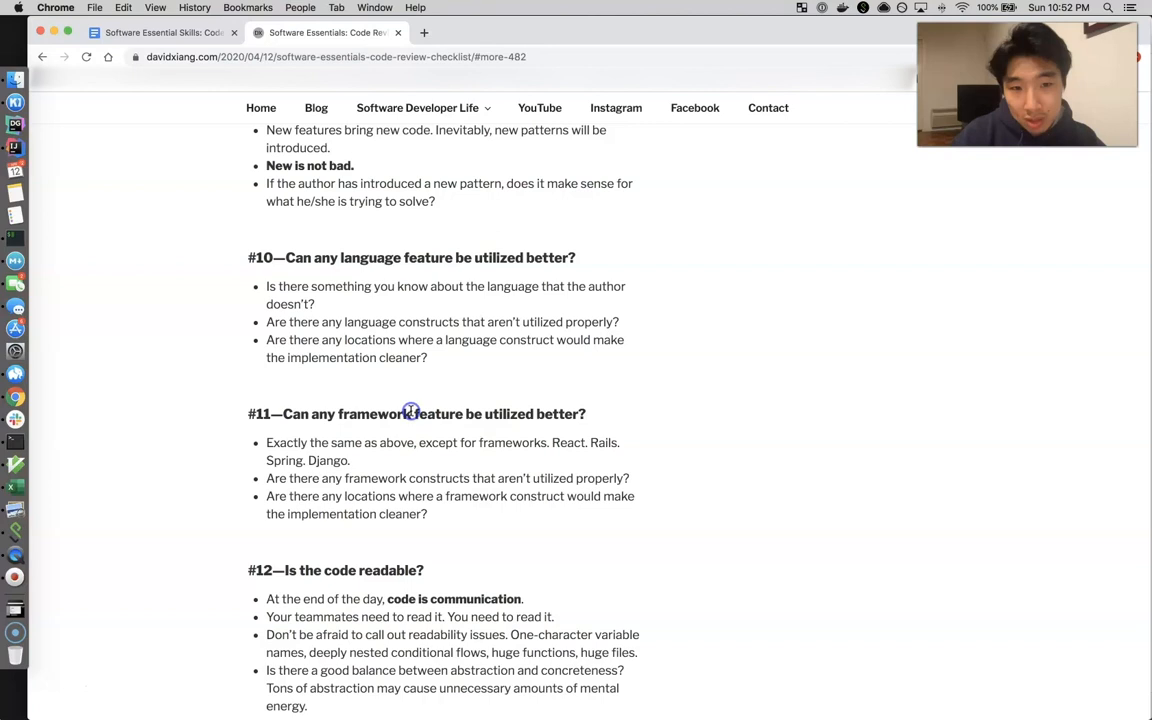
mouse_move(446, 368)
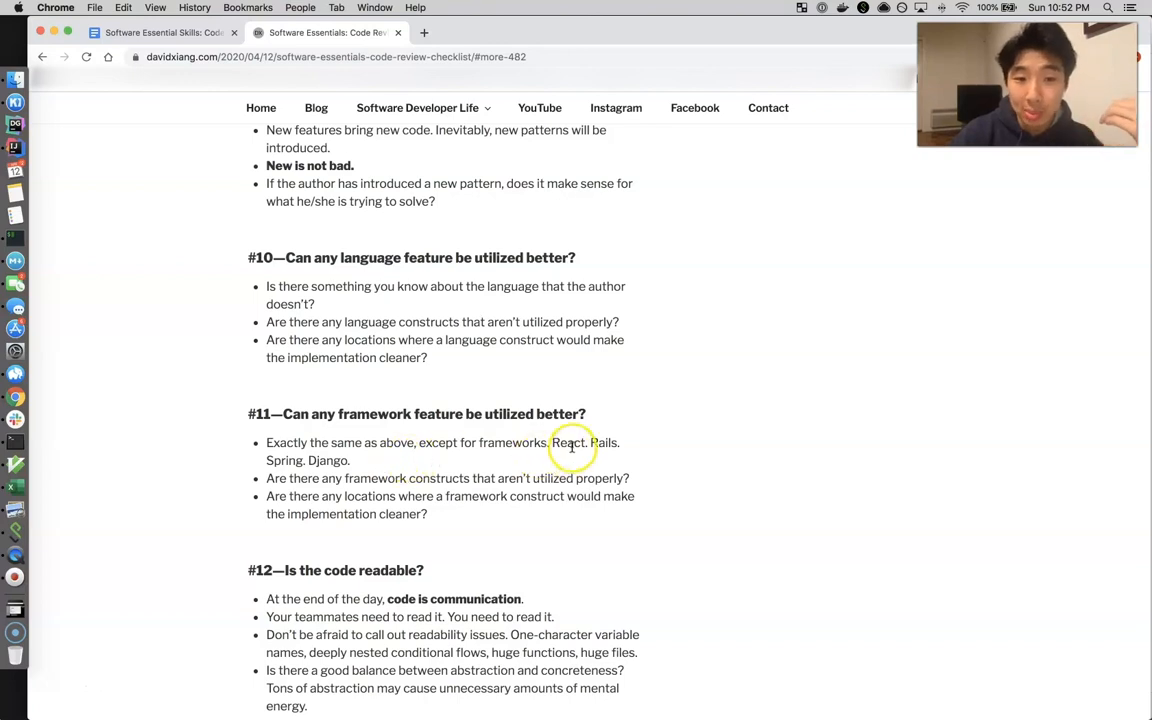
mouse_move(600, 448)
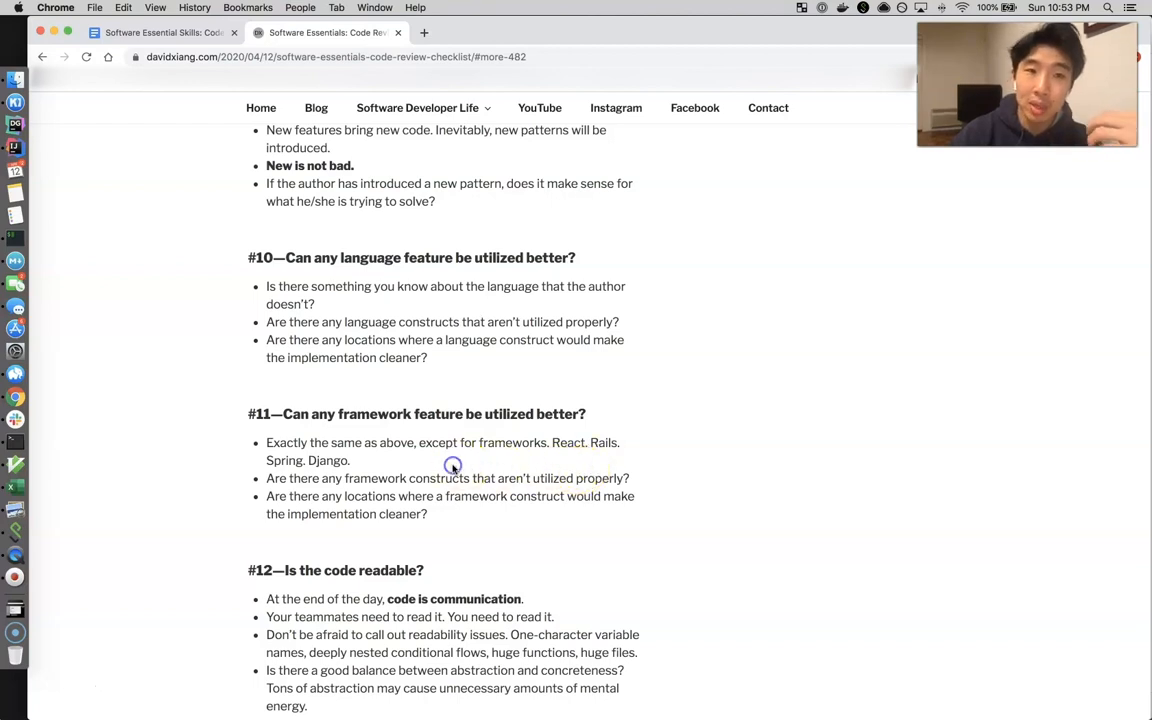
mouse_move(376, 412)
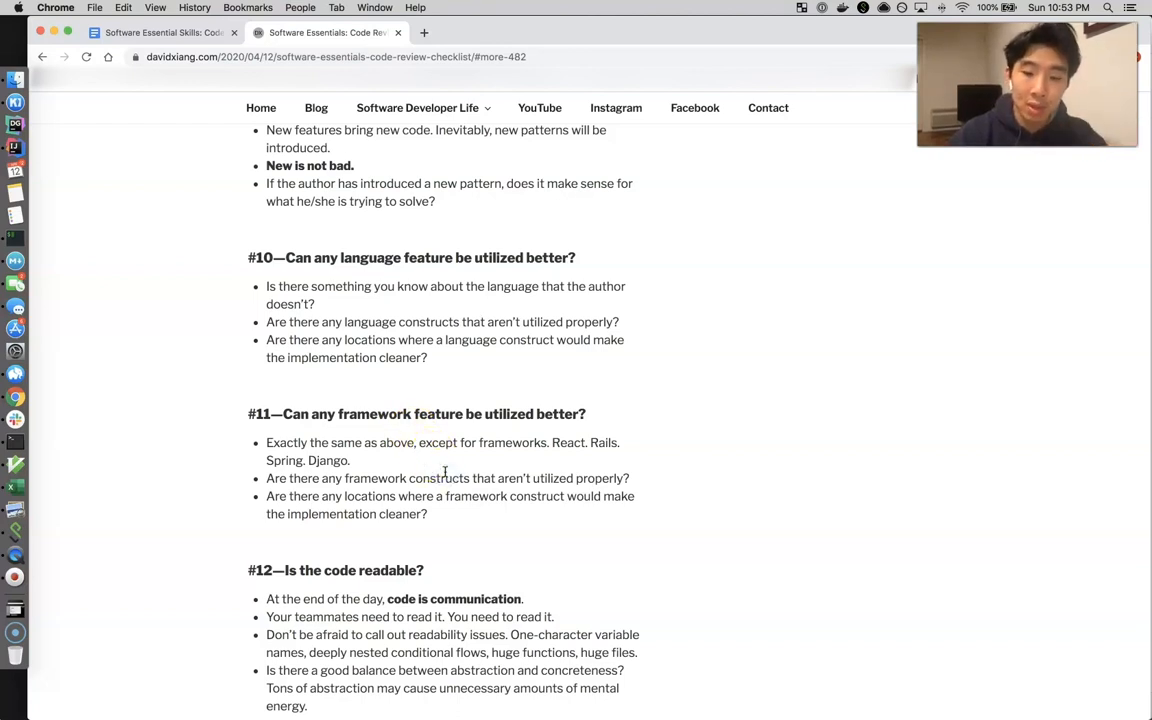
- Scroll slightly so item #12 on code readability shows fully with the Bonus section below
scroll(down, 3)
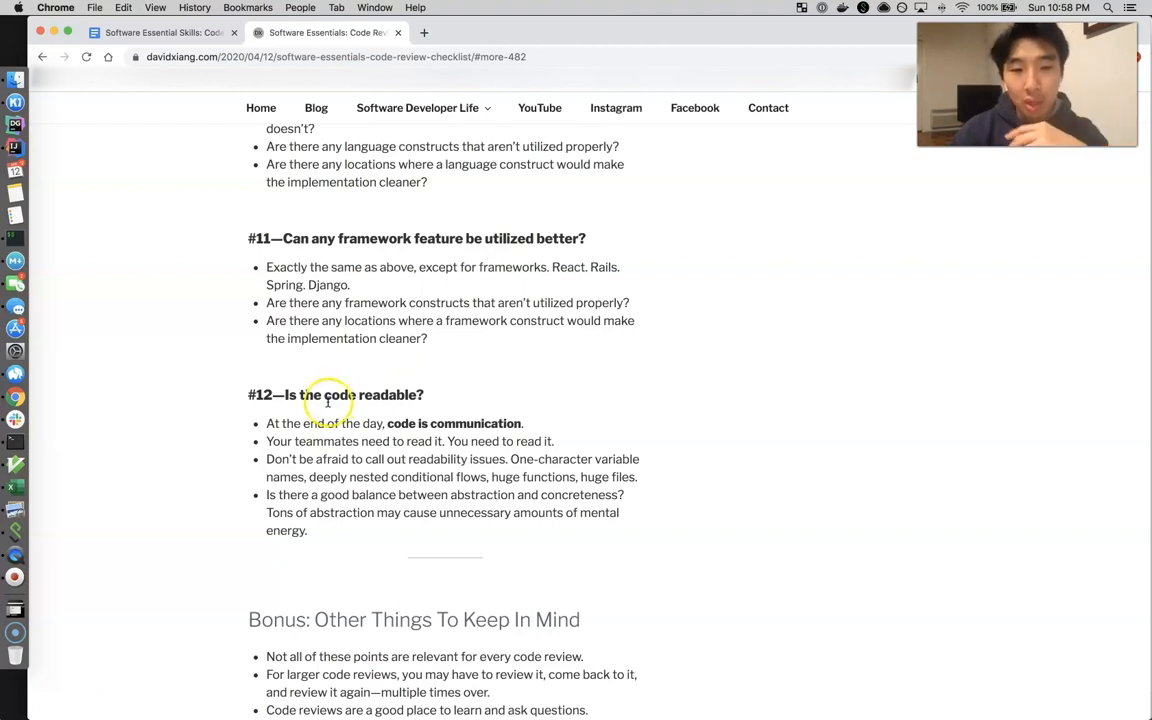
mouse_move(328, 394)
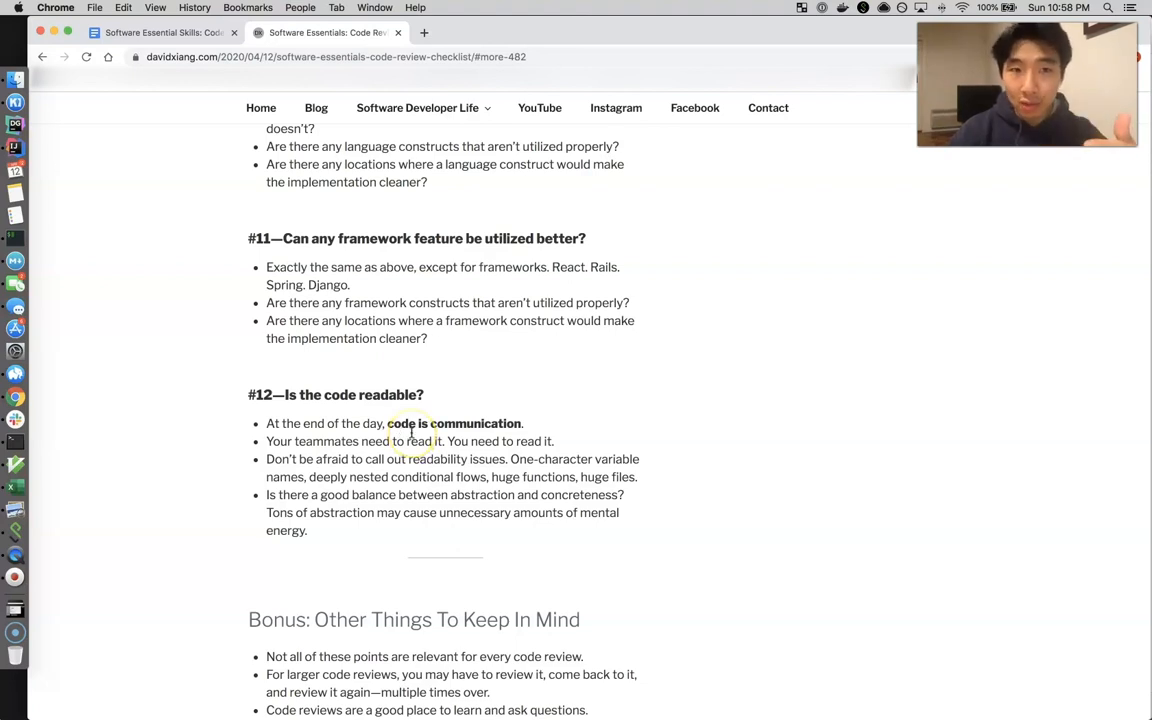
mouse_move(436, 436)
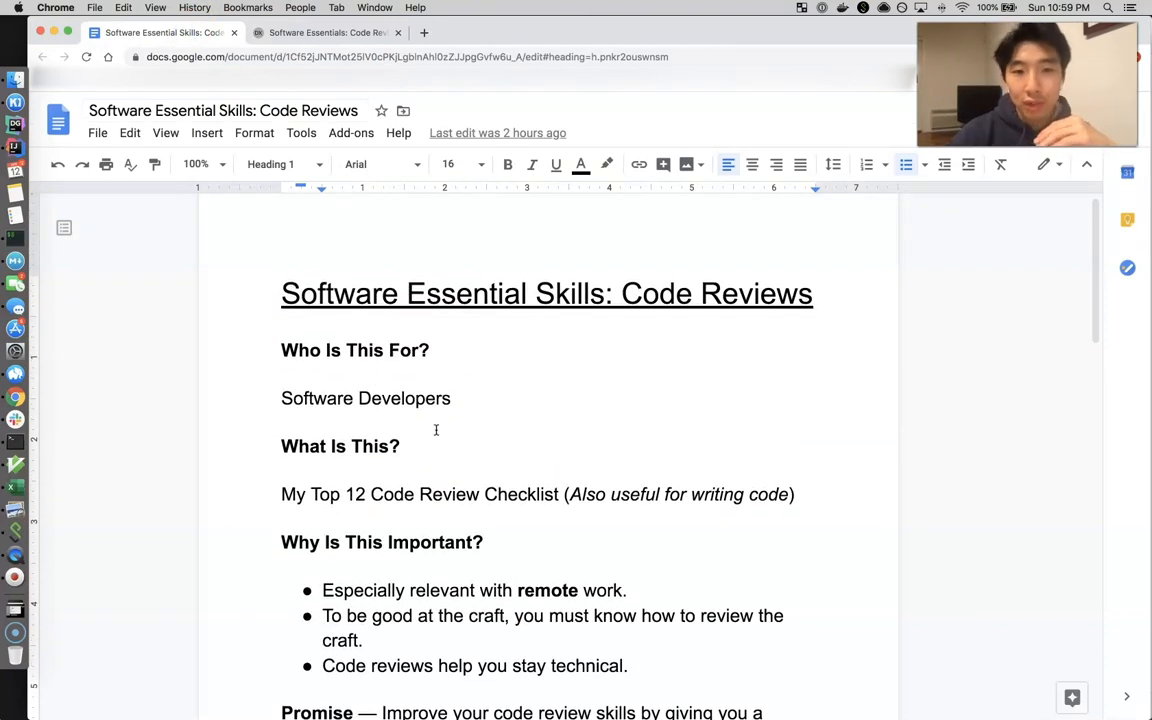
- Scroll the Google Docs outline down to the 'What To Do After This Video?' bullets below the Promise line
click(436, 350)
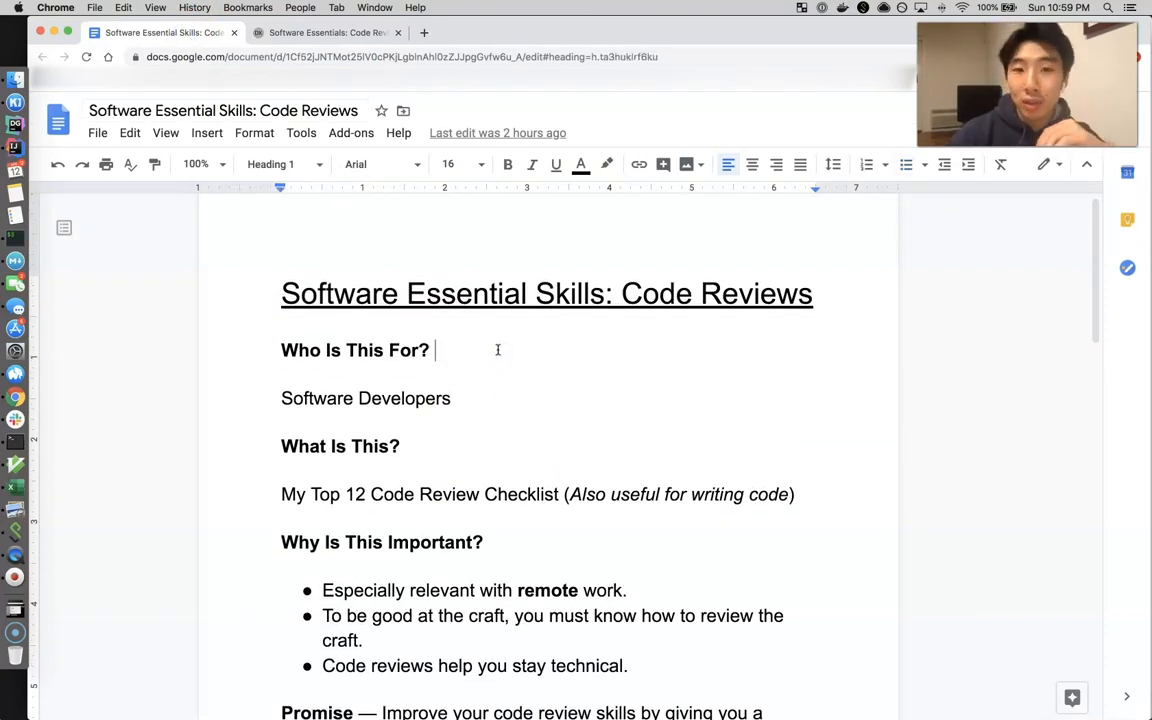
scroll(down, 3)
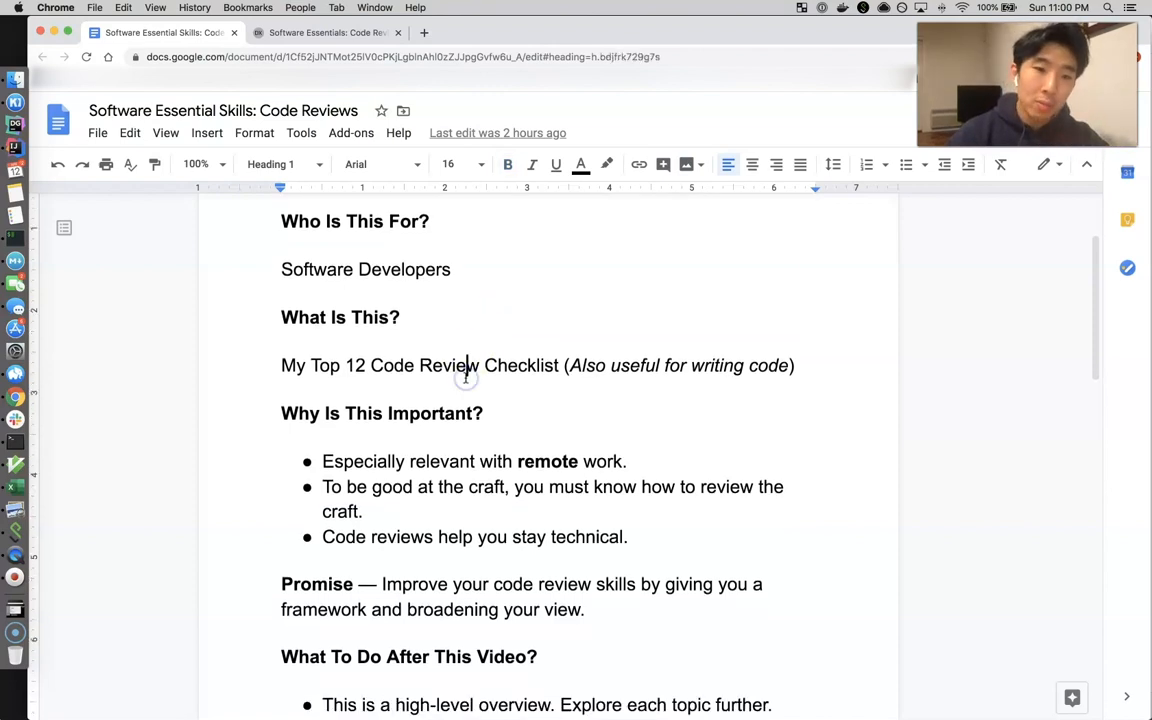
scroll(down, 3)
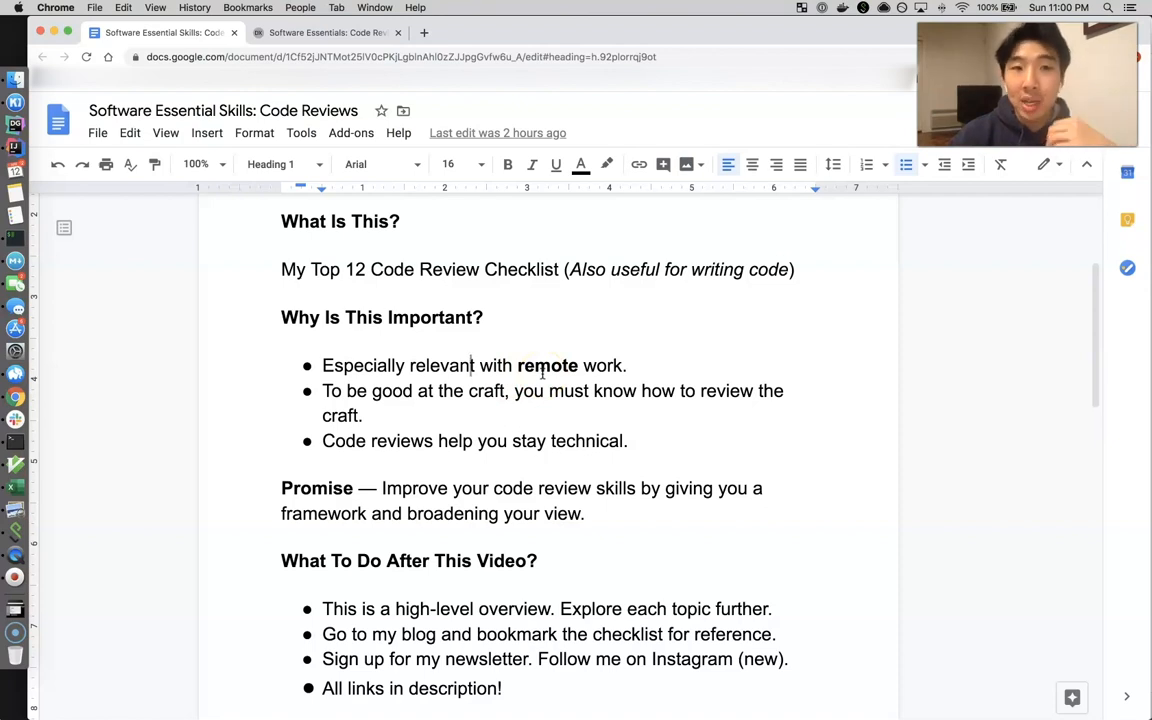
click(472, 364)
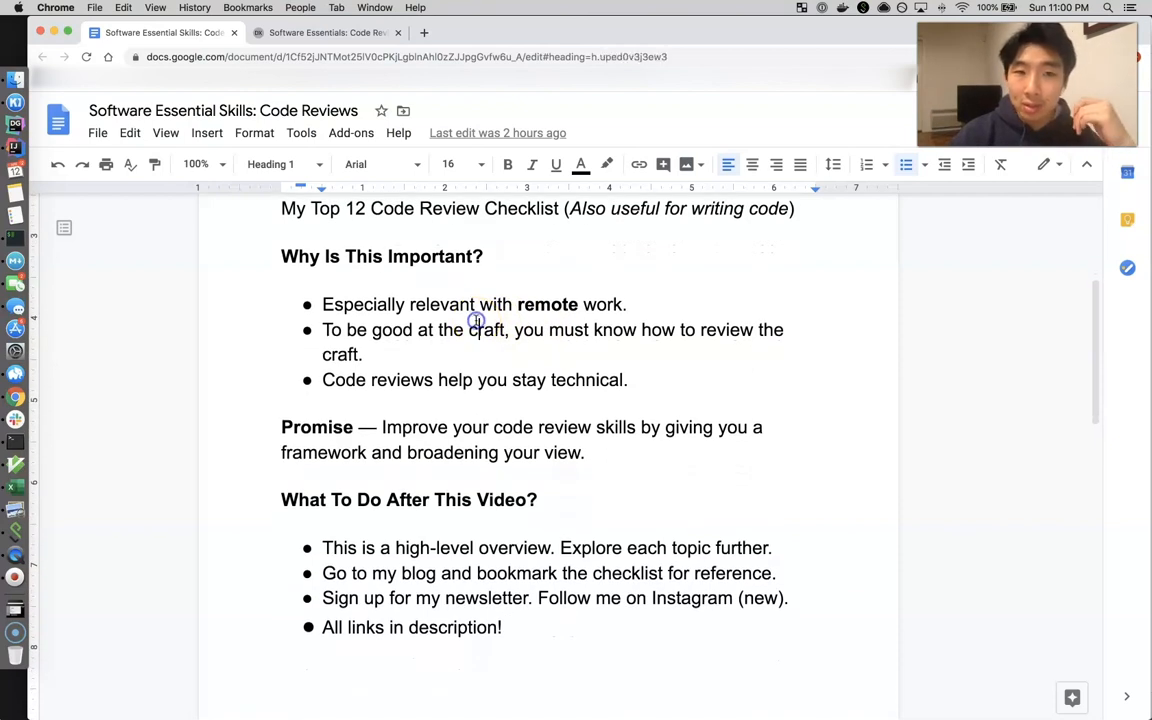
scroll(down, 3)
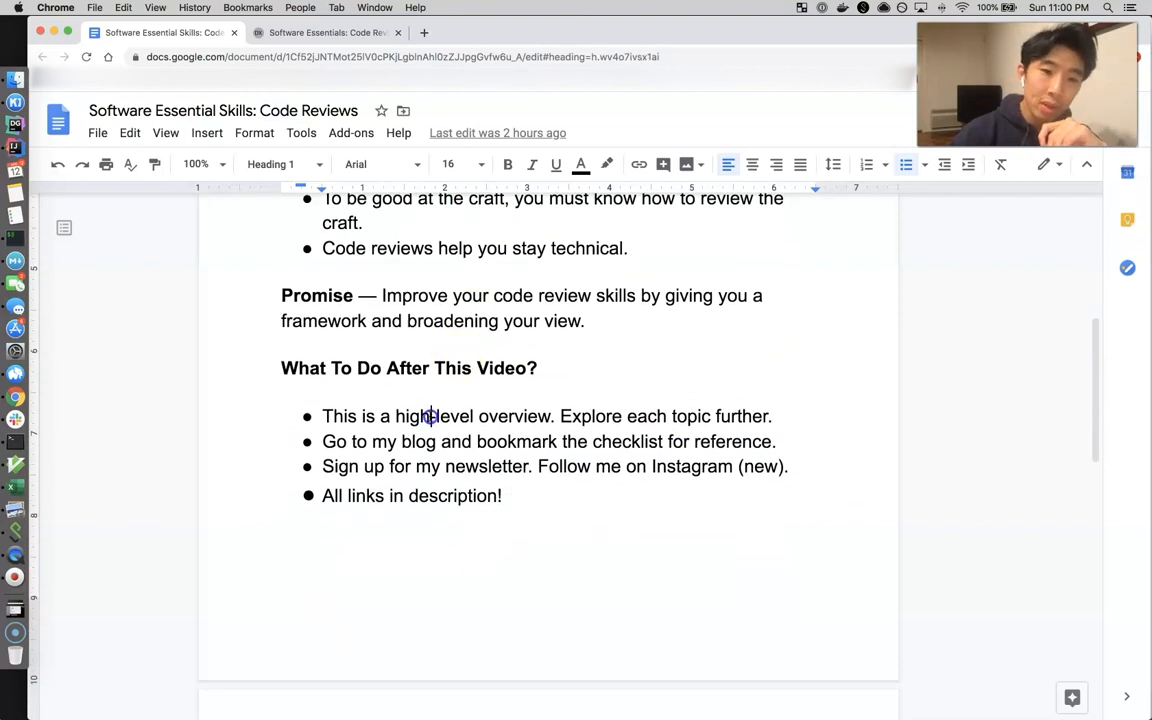